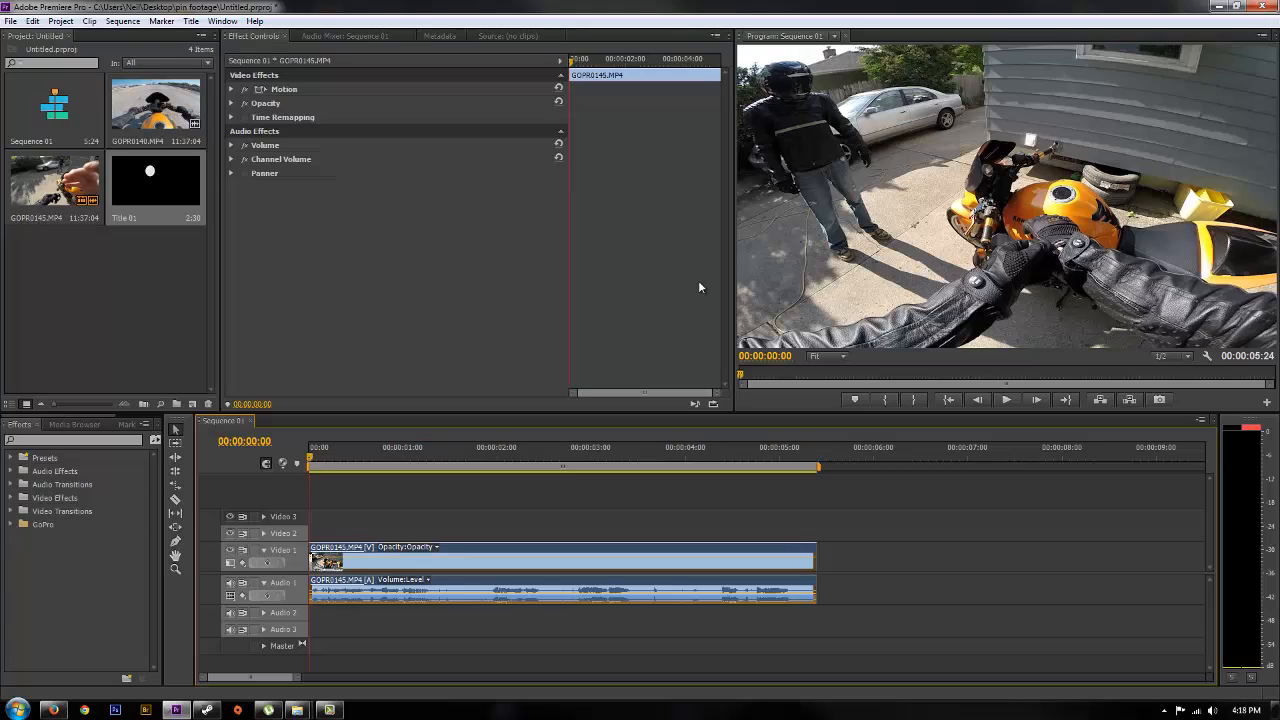
pyautogui.moveTo(716, 278)
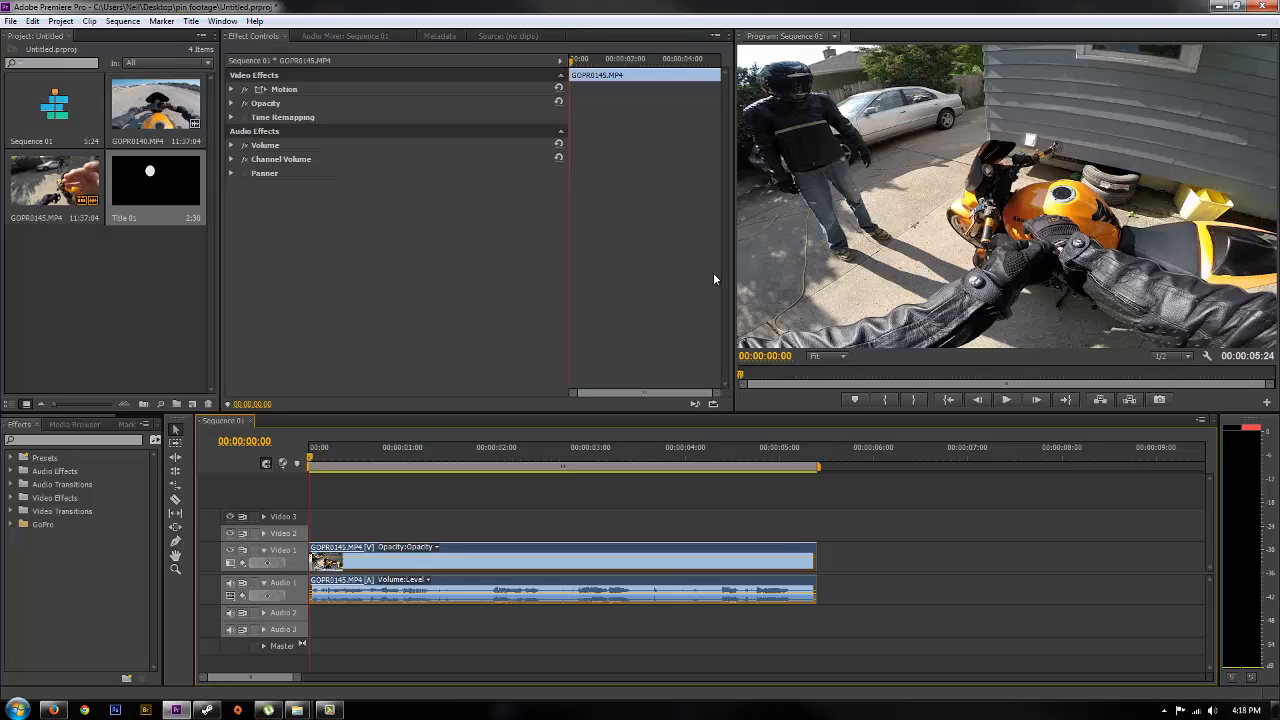
pyautogui.moveTo(868, 364)
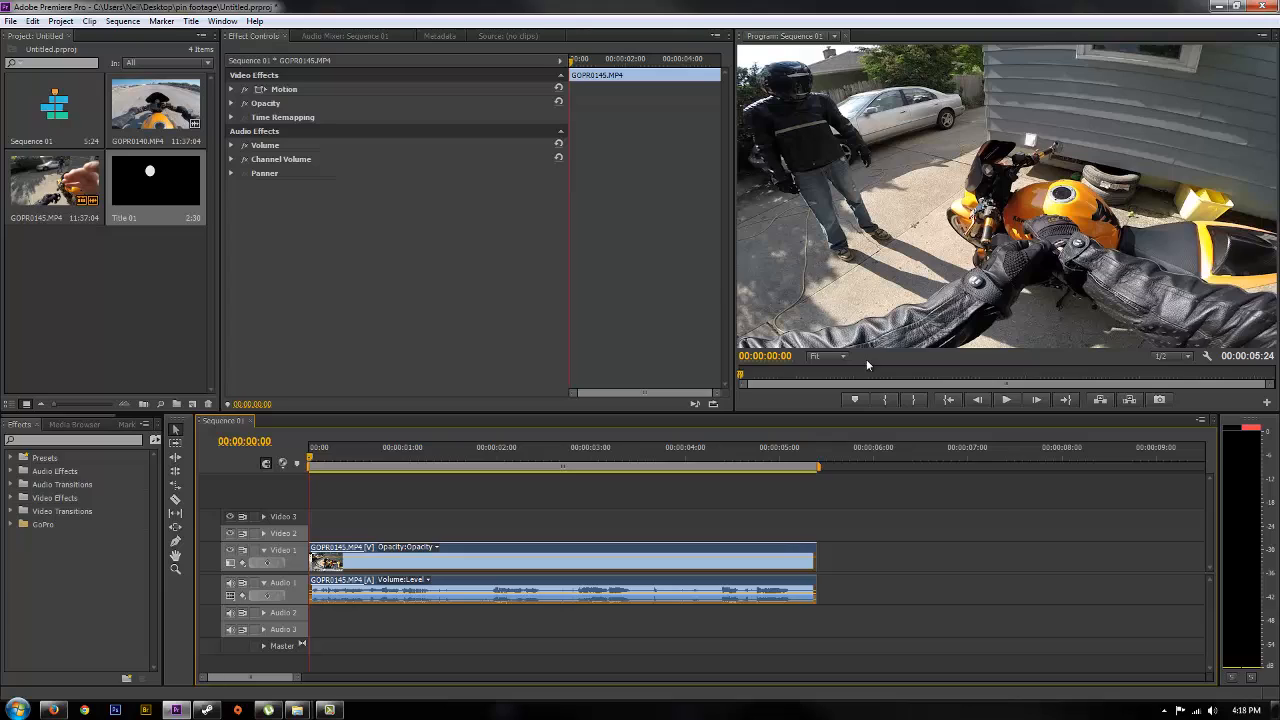
pyautogui.moveTo(758, 436)
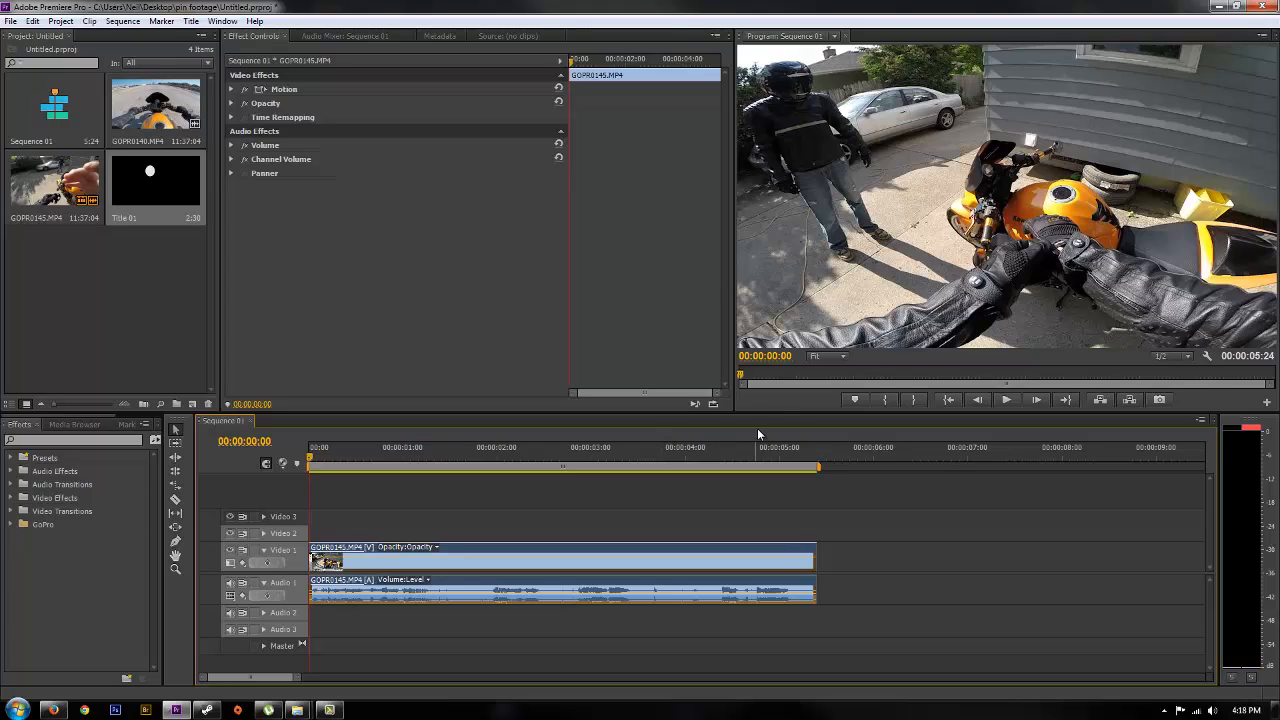
pyautogui.moveTo(678, 404)
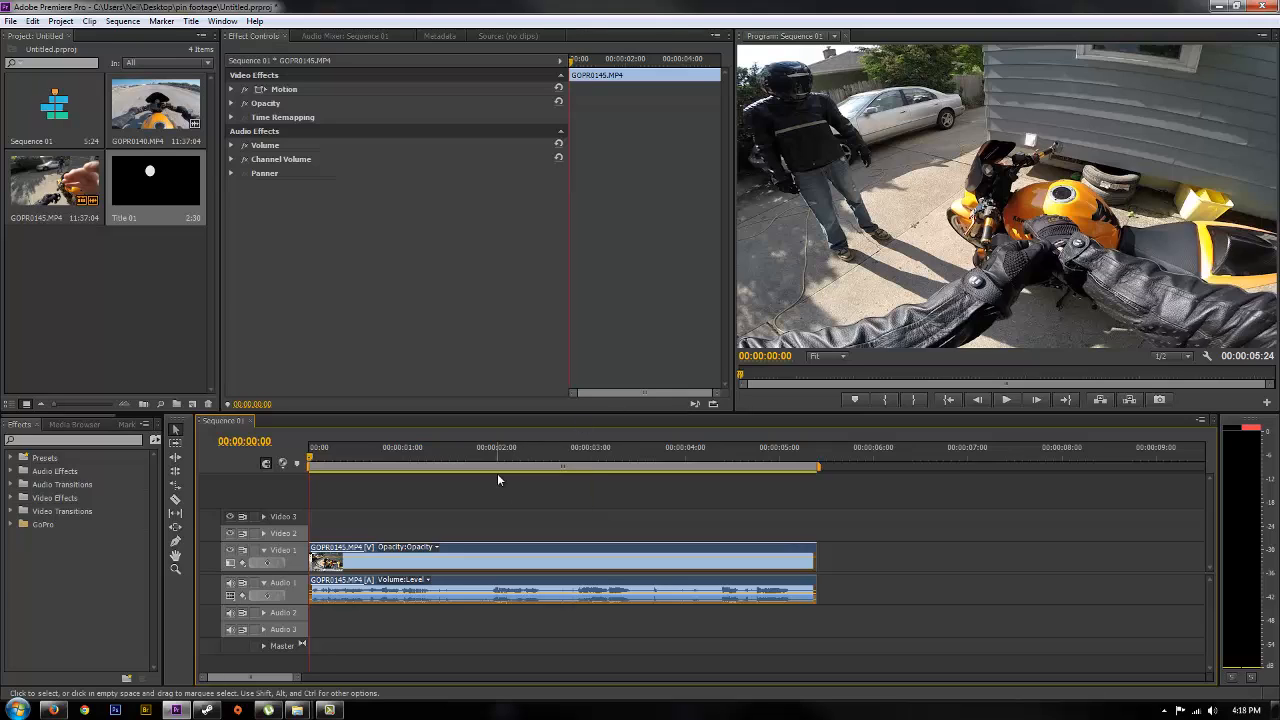
pyautogui.moveTo(454, 526)
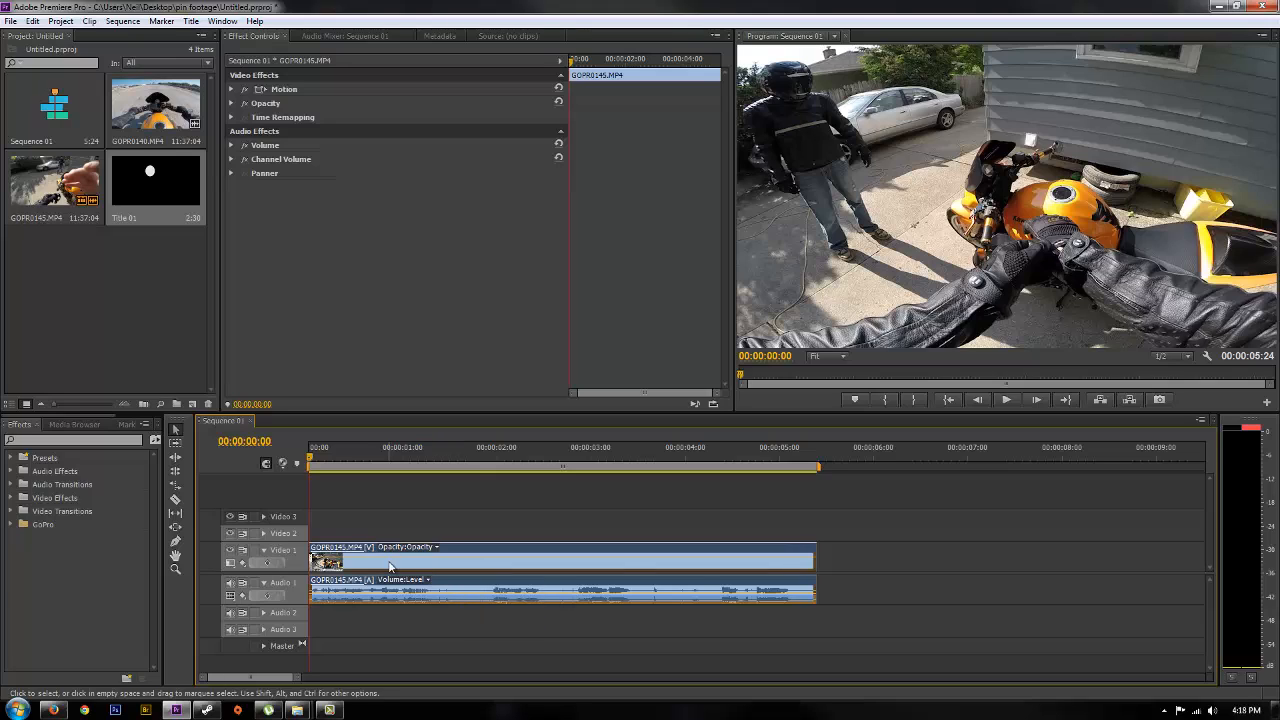
pyautogui.moveTo(390, 590)
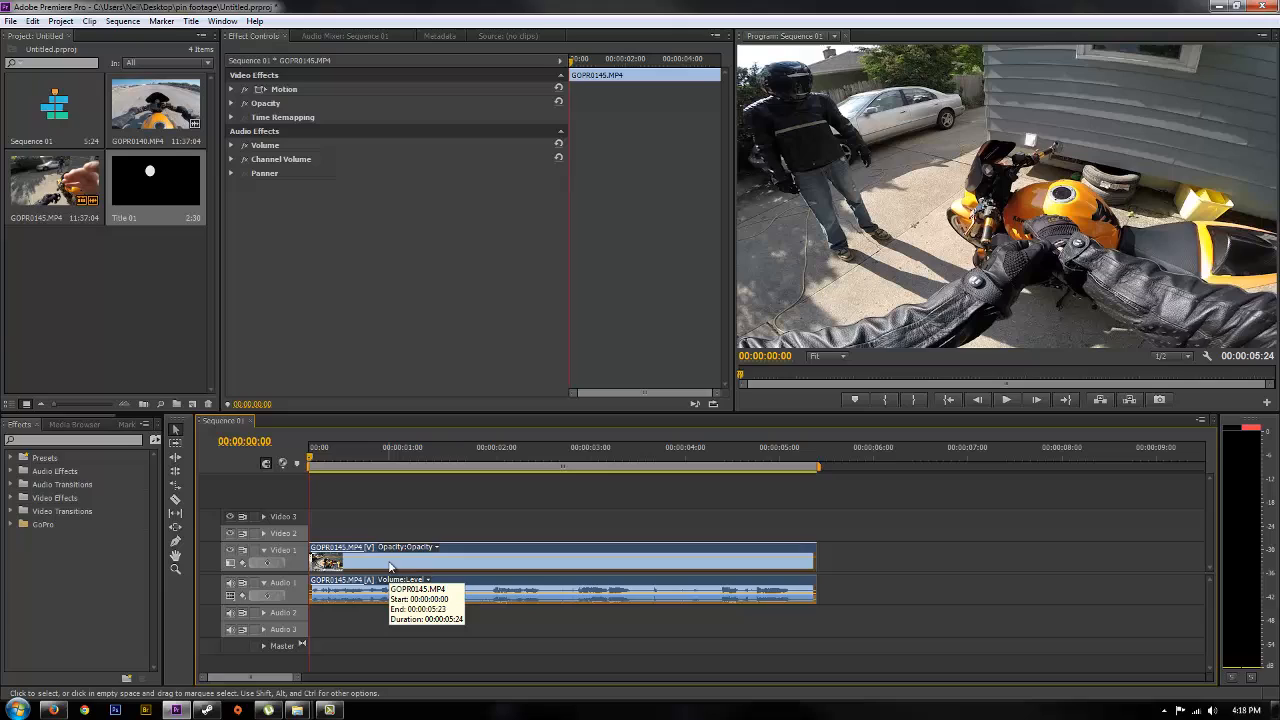
pyautogui.moveTo(372, 568)
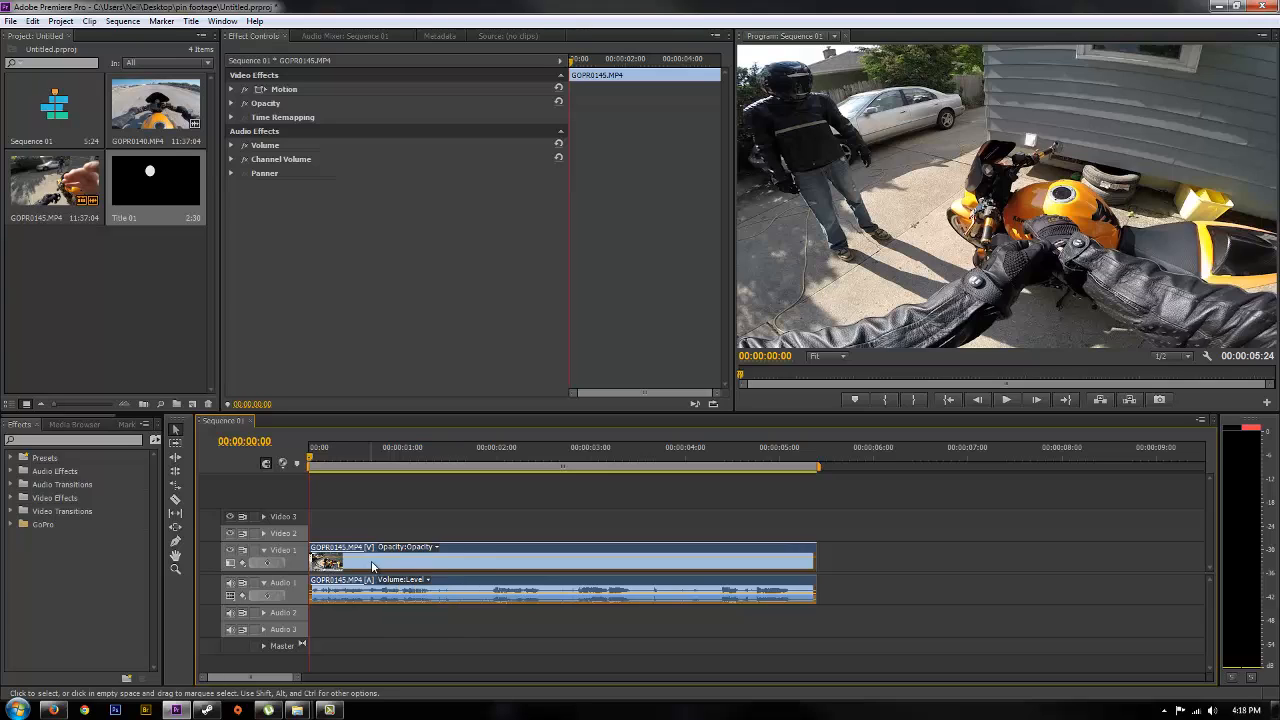
pyautogui.moveTo(296, 566)
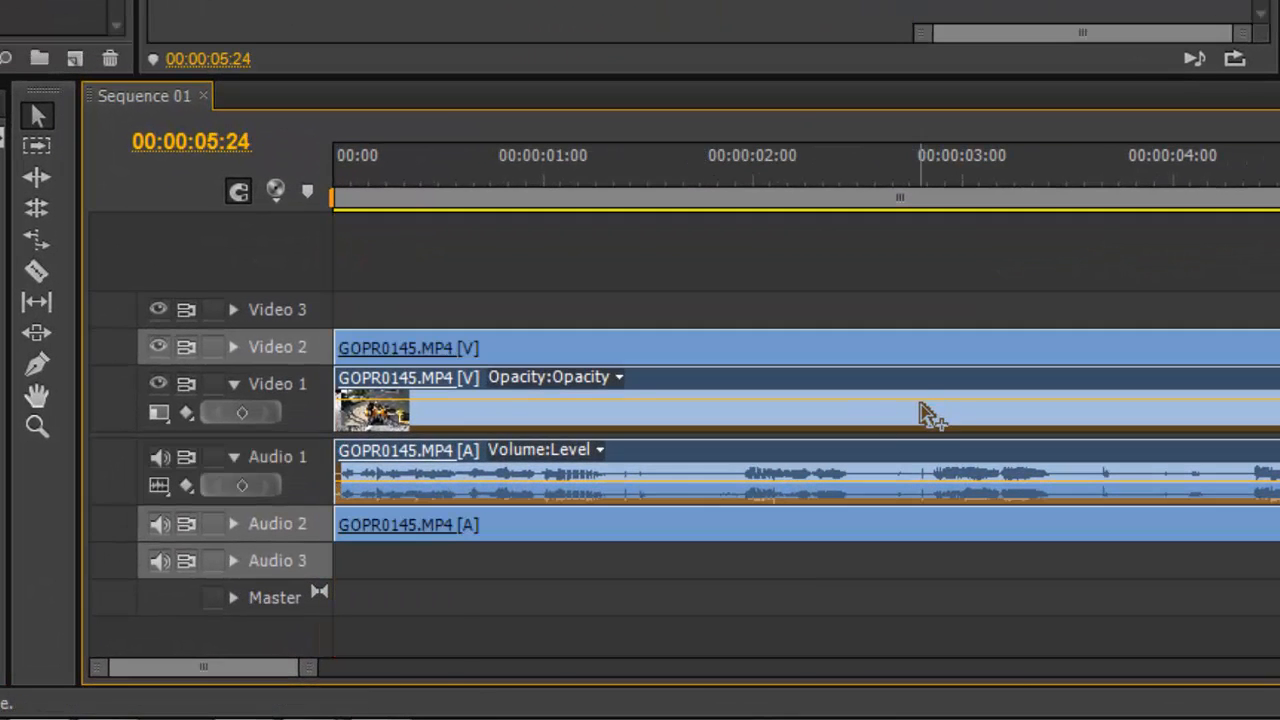
pyautogui.moveTo(510, 460)
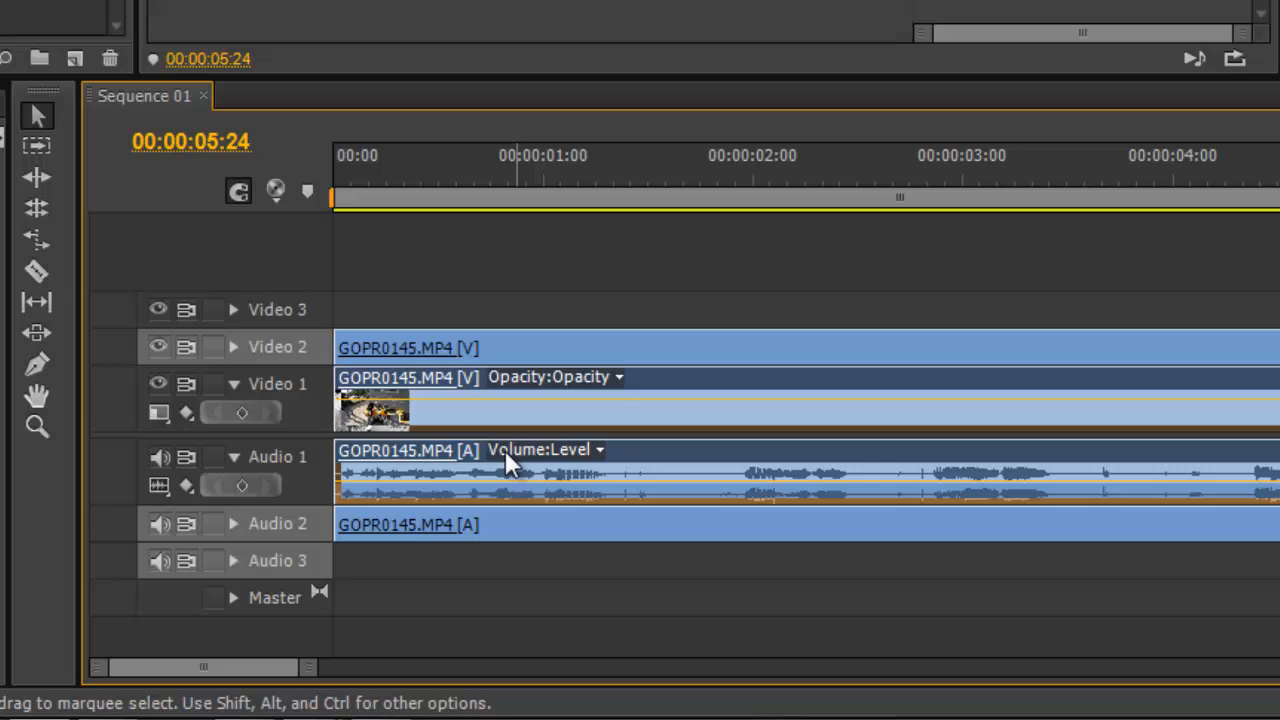
pyautogui.moveTo(604, 410)
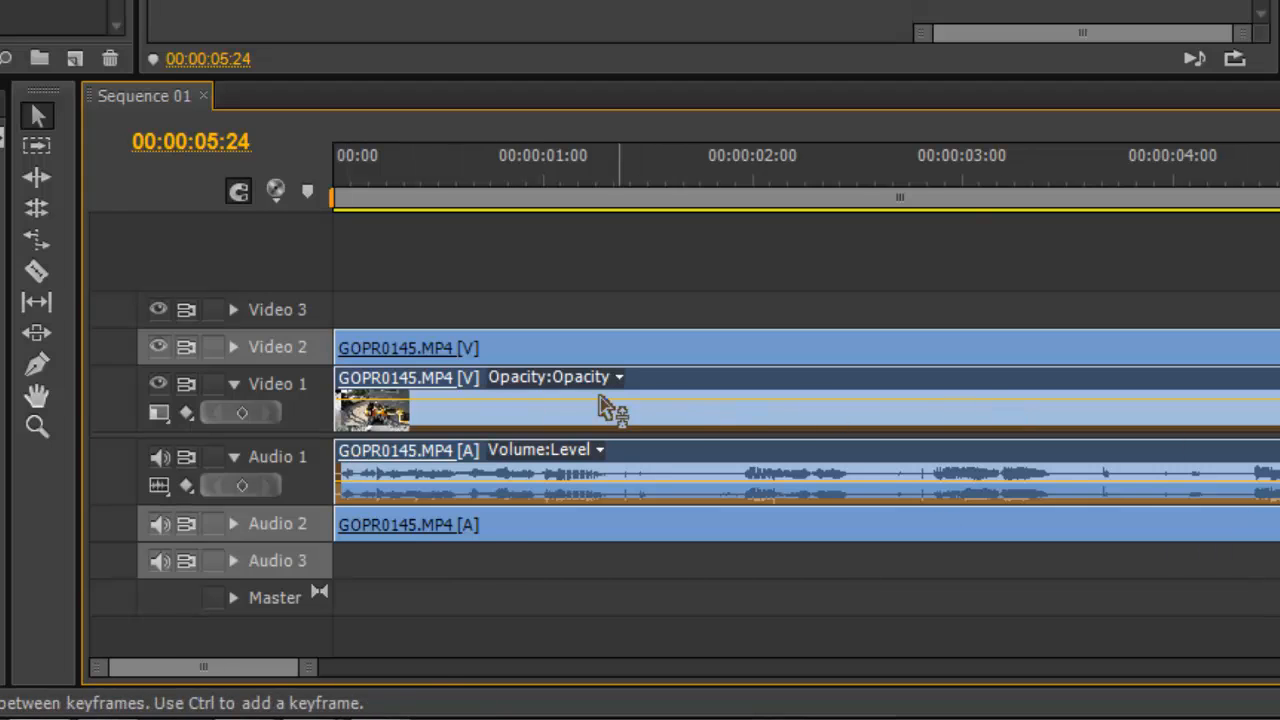
pyautogui.moveTo(496, 412)
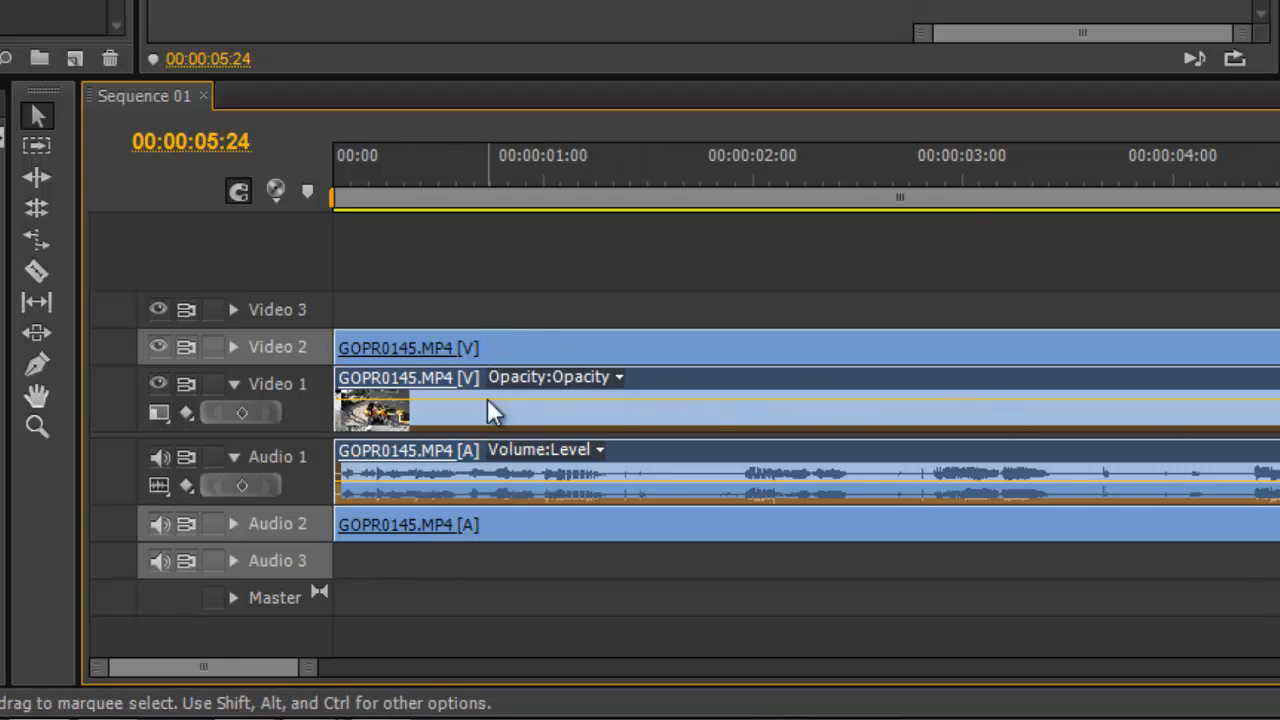
pyautogui.moveTo(684, 360)
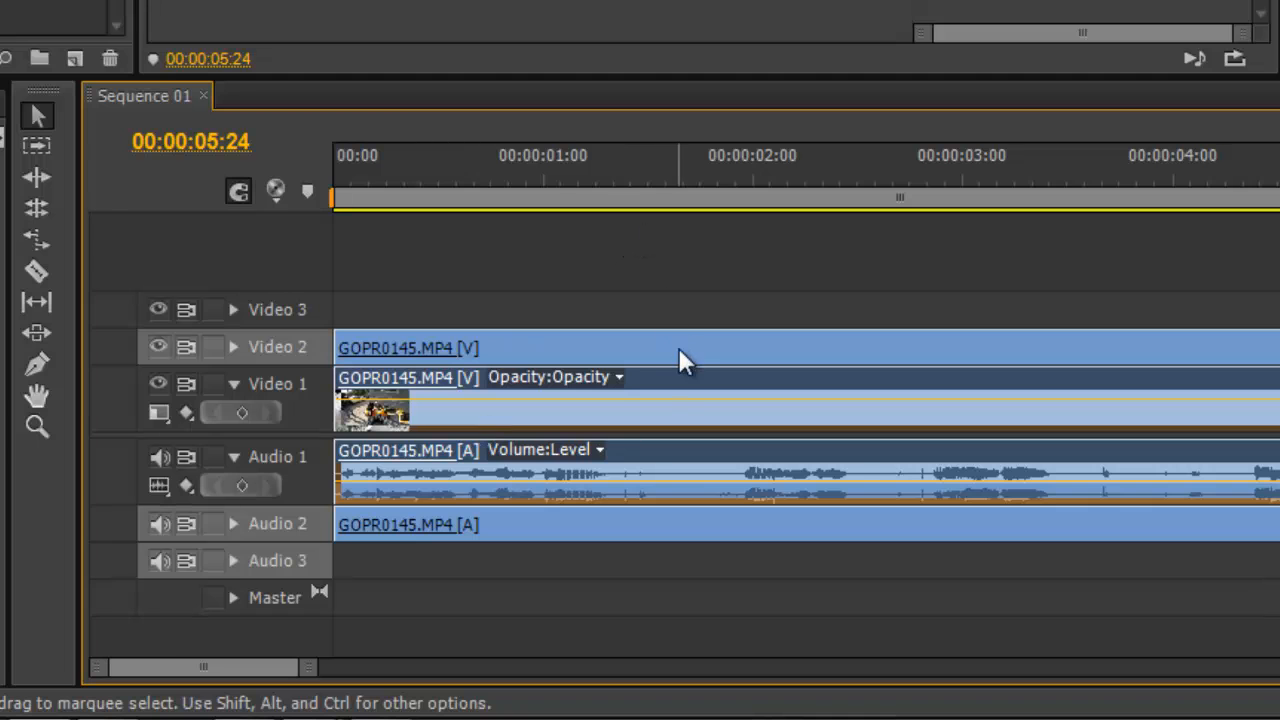
# Move the playhead back into the clip to about 00:00:00:59, rider in the driveway
pyautogui.rightClick(680, 360)
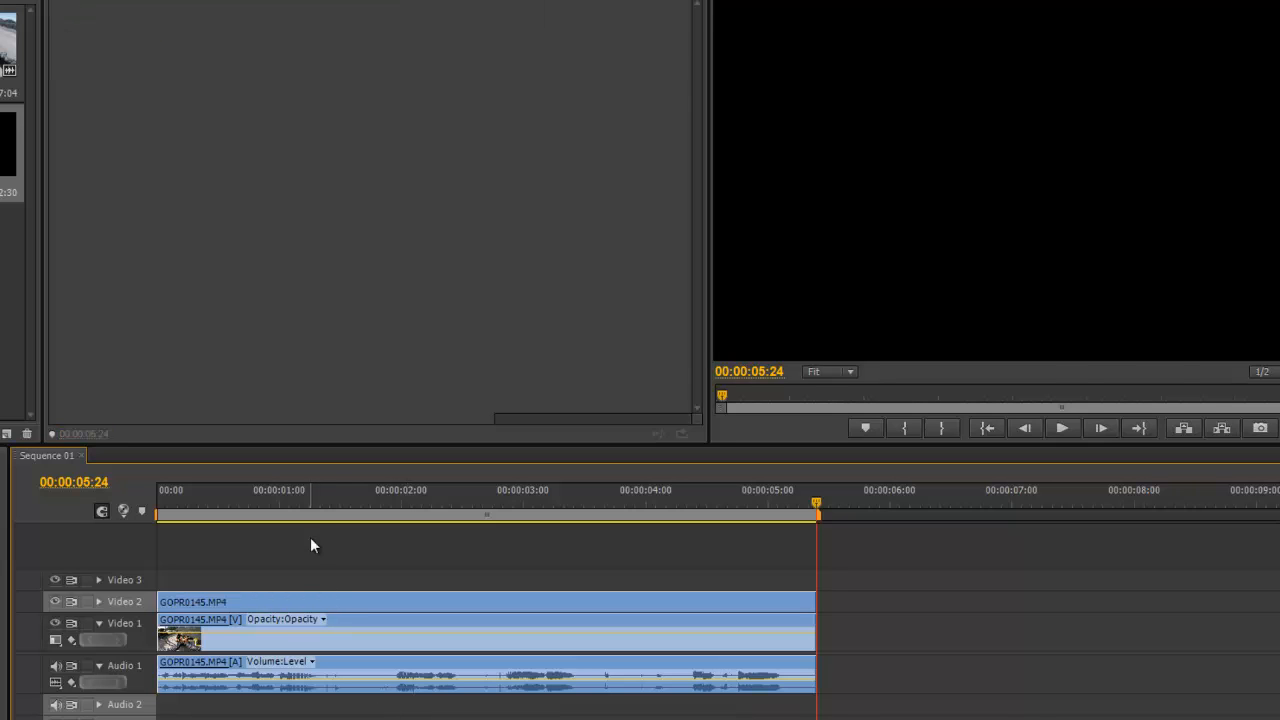
pyautogui.click(204, 500)
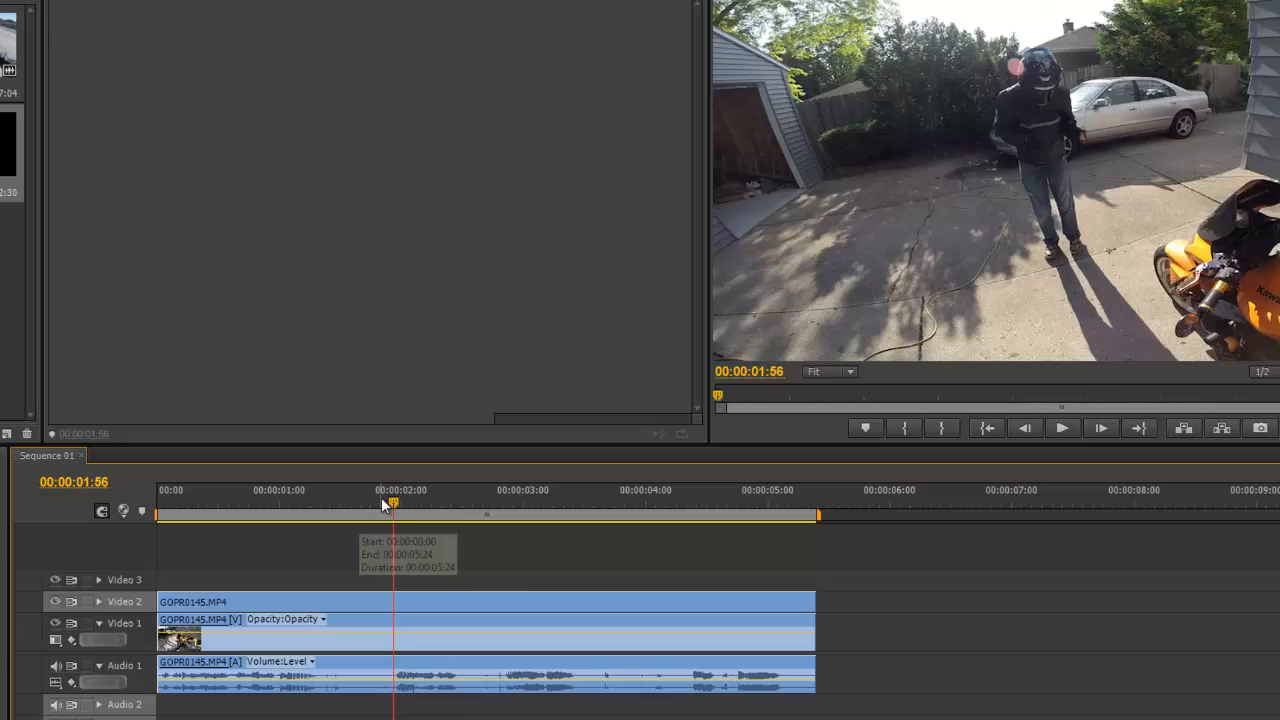
pyautogui.click(164, 512)
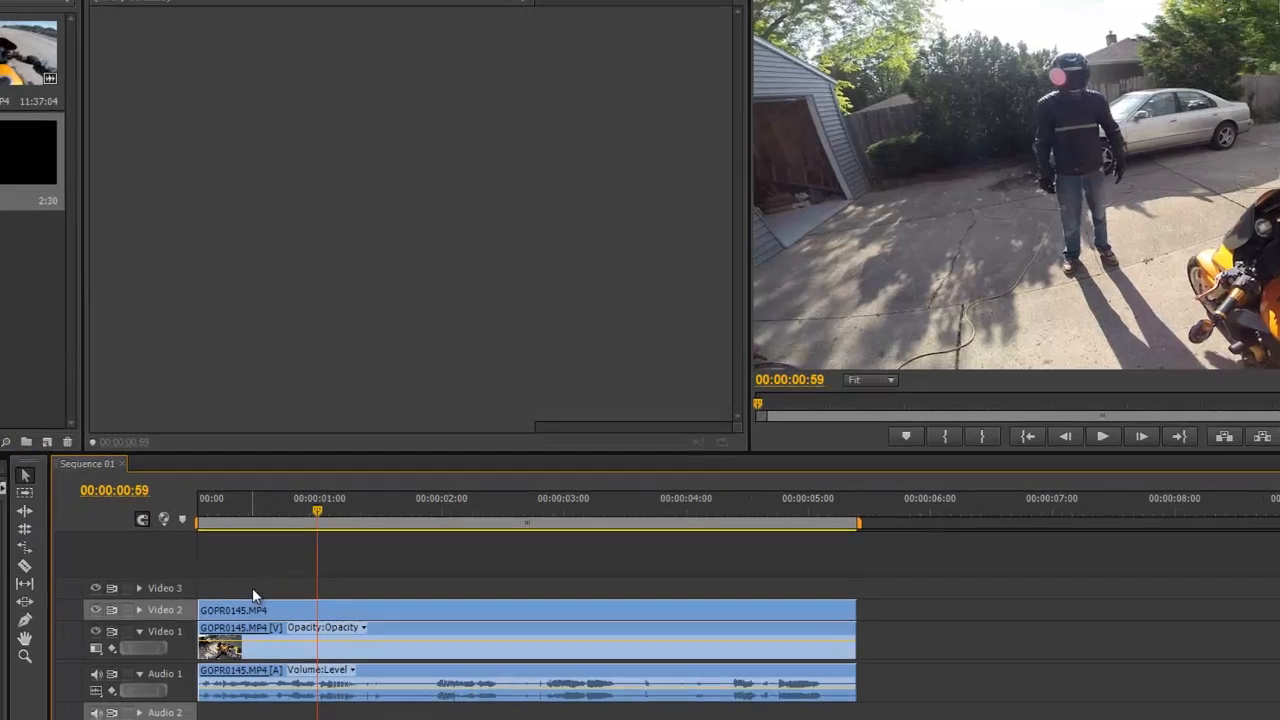
# Create Title 02 with a white ellipse over the rider's head and place it on Video 3
pyautogui.click(252, 482)
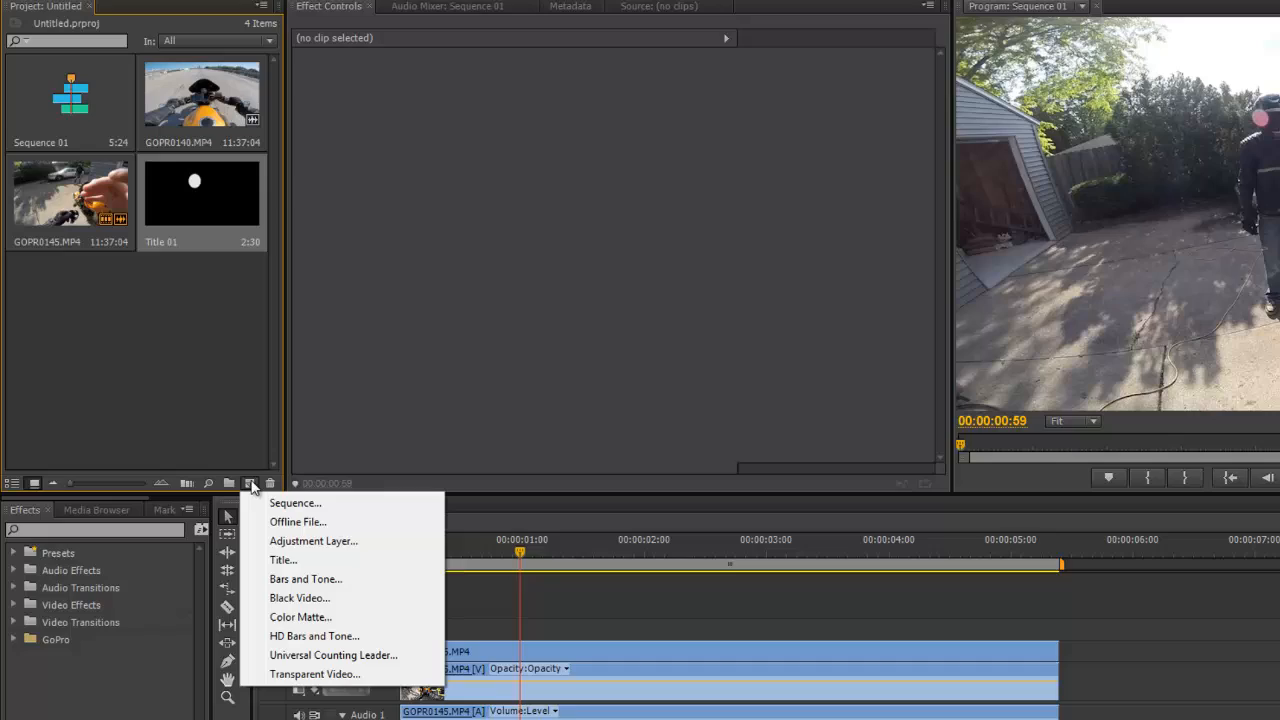
pyautogui.click(284, 560)
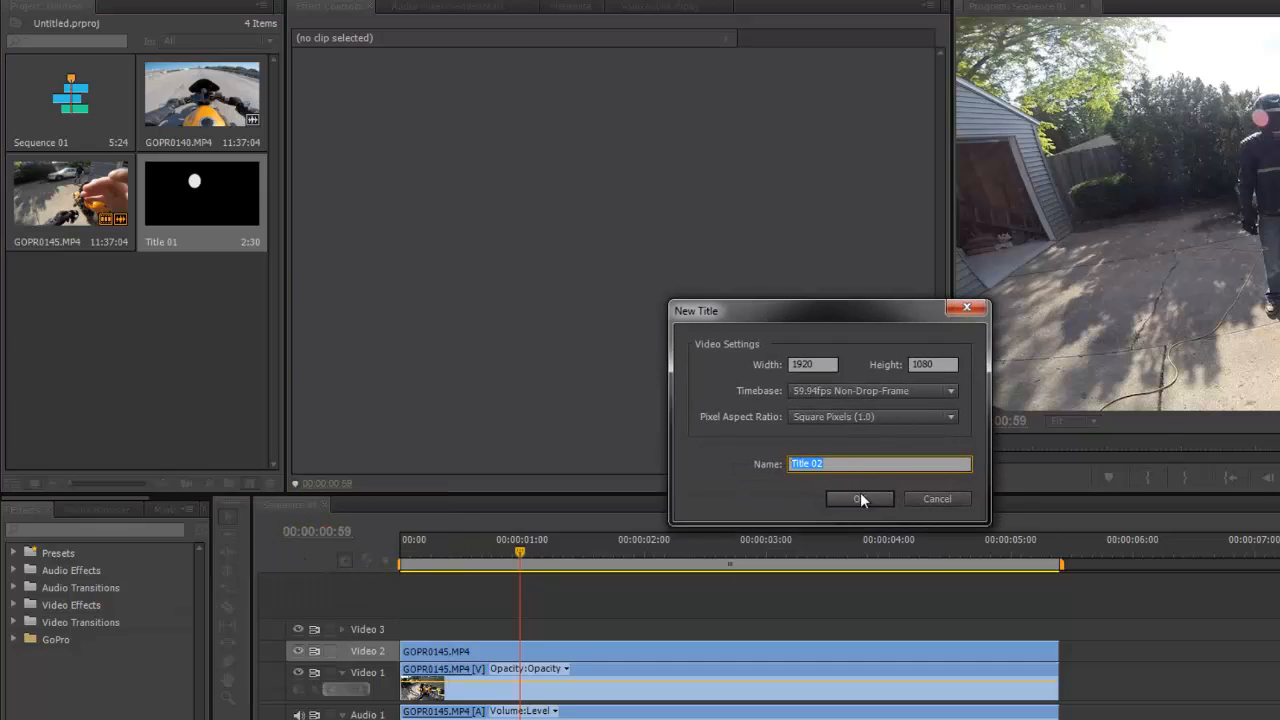
pyautogui.click(858, 500)
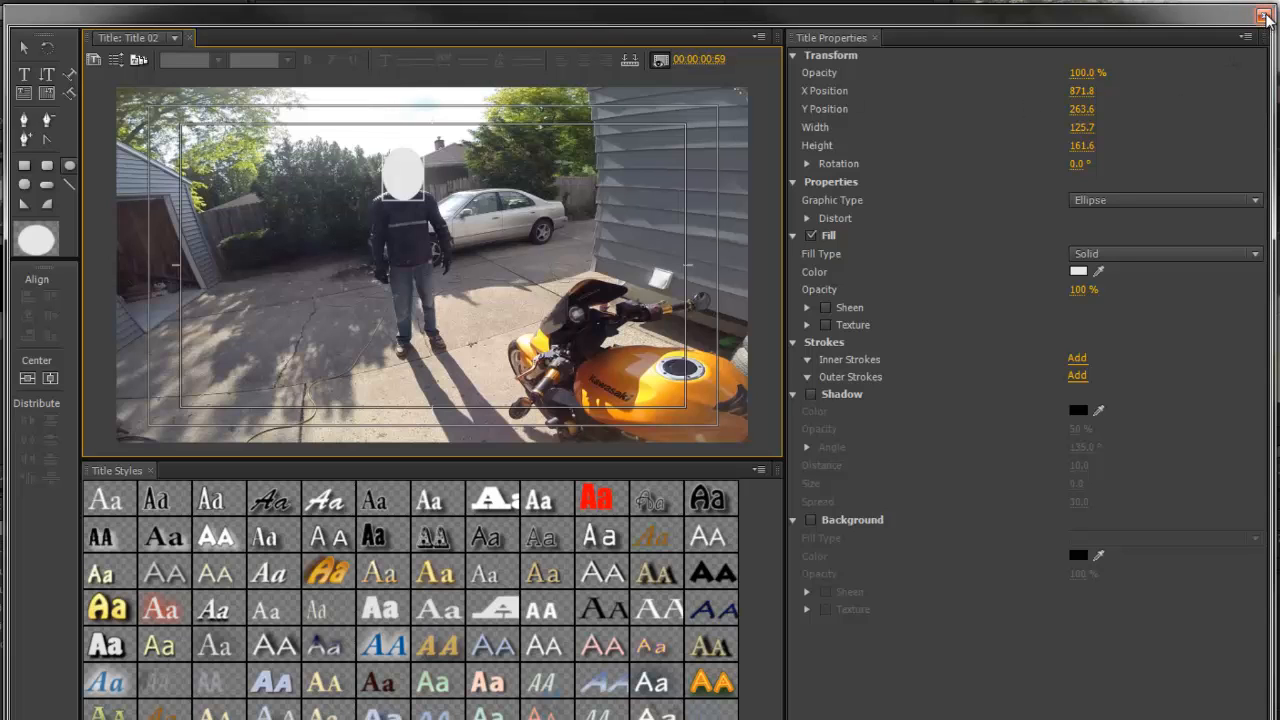
pyautogui.click(1264, 16)
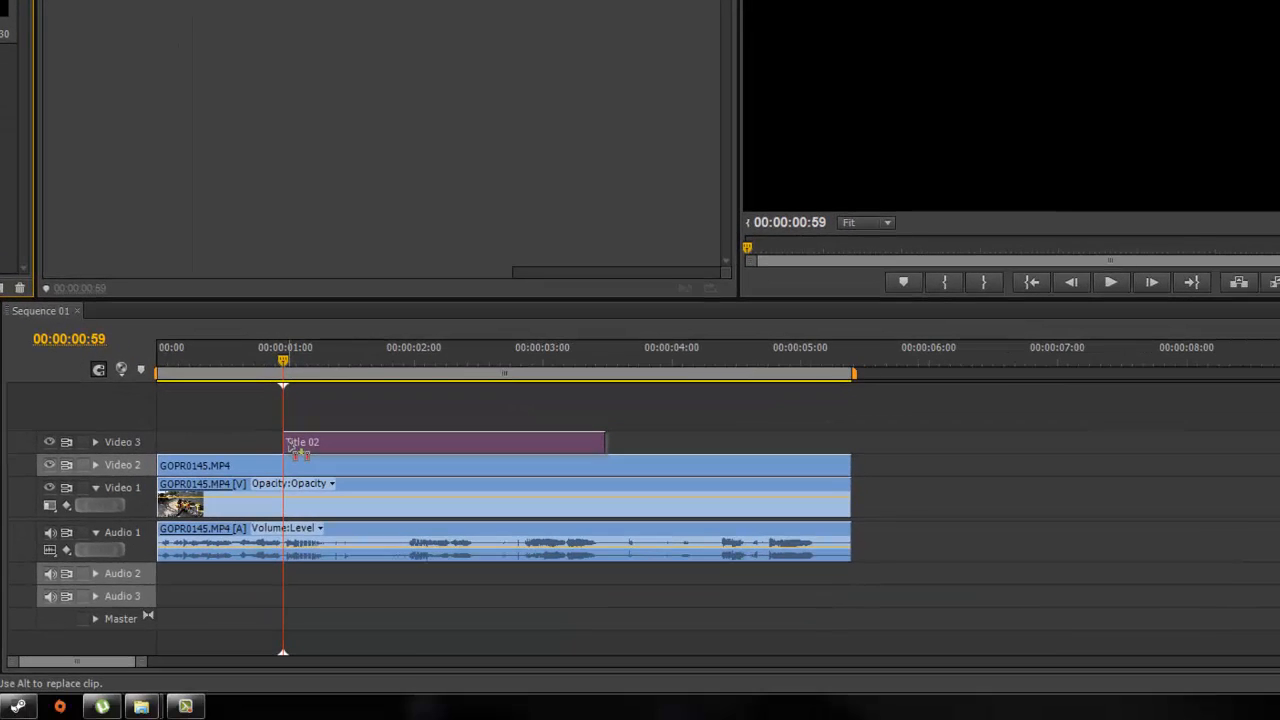
# Stretch Title 02 on Video 3 to the clip's end above the GOPR0145 clips
pyautogui.click(440, 442)
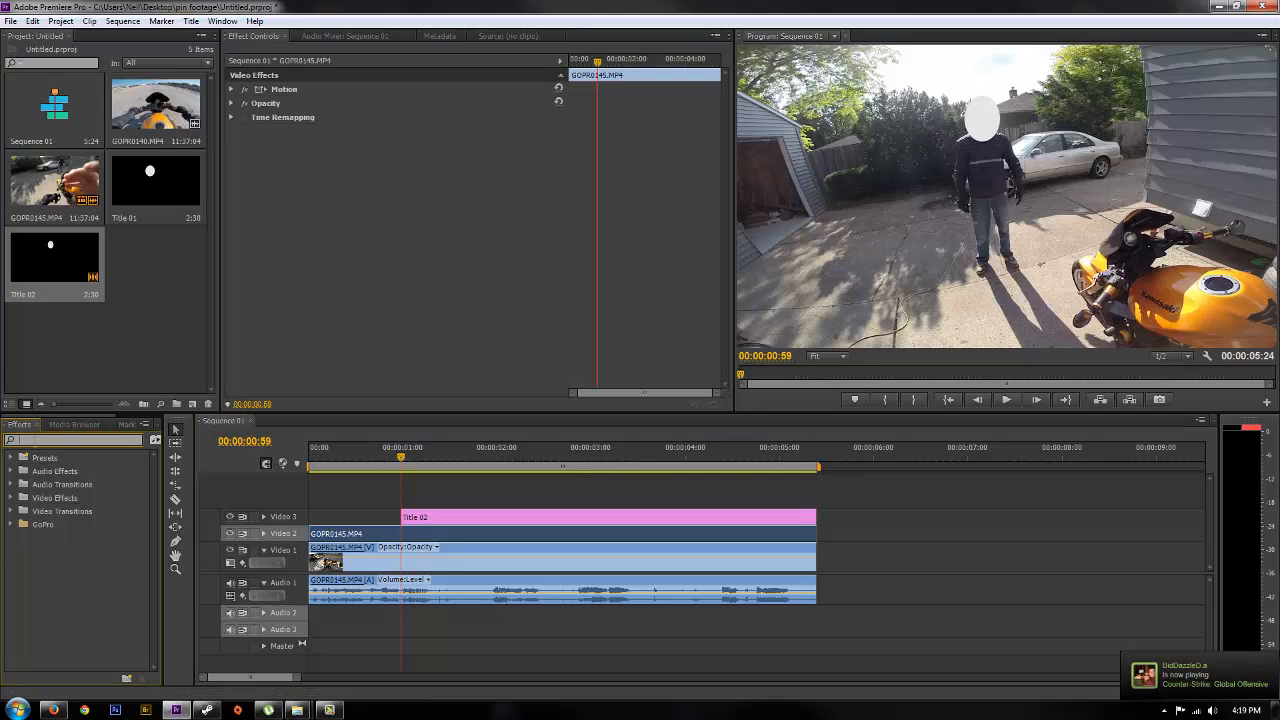
# Add a 48-by-48-block Mosaic and a Track Matte Key to the Video 2 clip
pyautogui.write('mos')
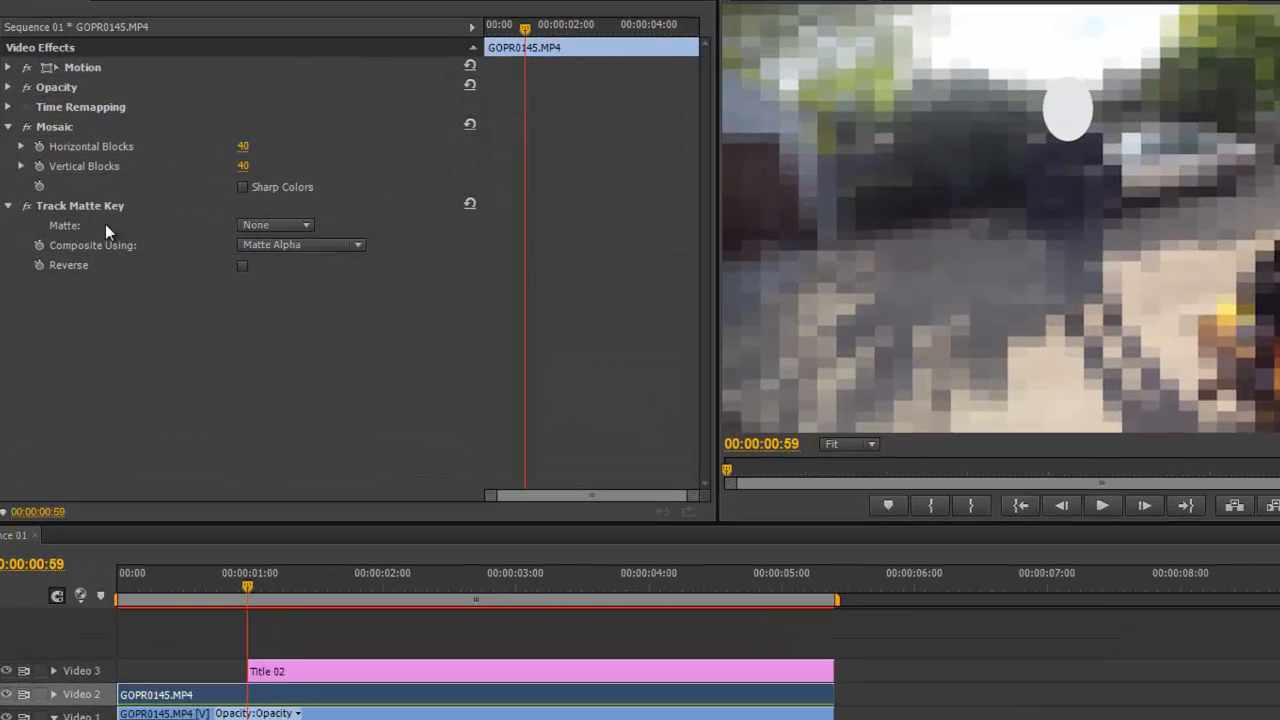
# Set the Track Matte Key's Matte to Video 3 so only the rider's head is pixelated
pyautogui.click(276, 224)
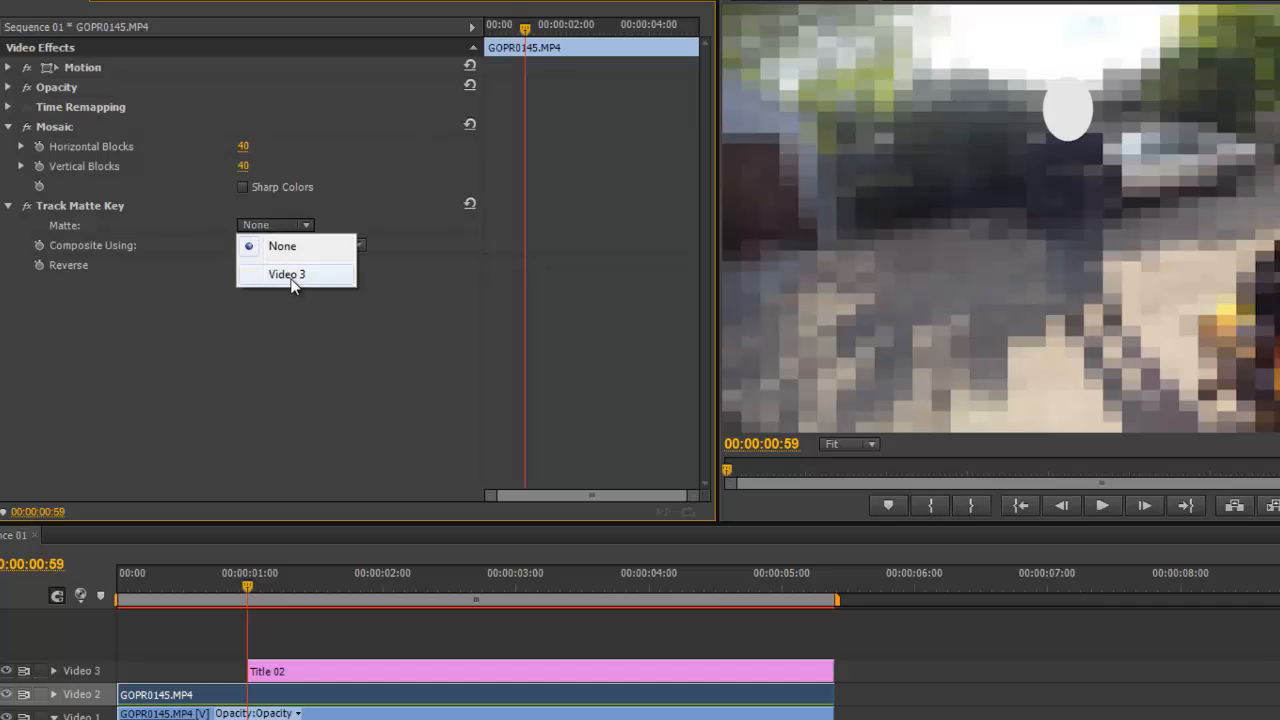
pyautogui.click(288, 274)
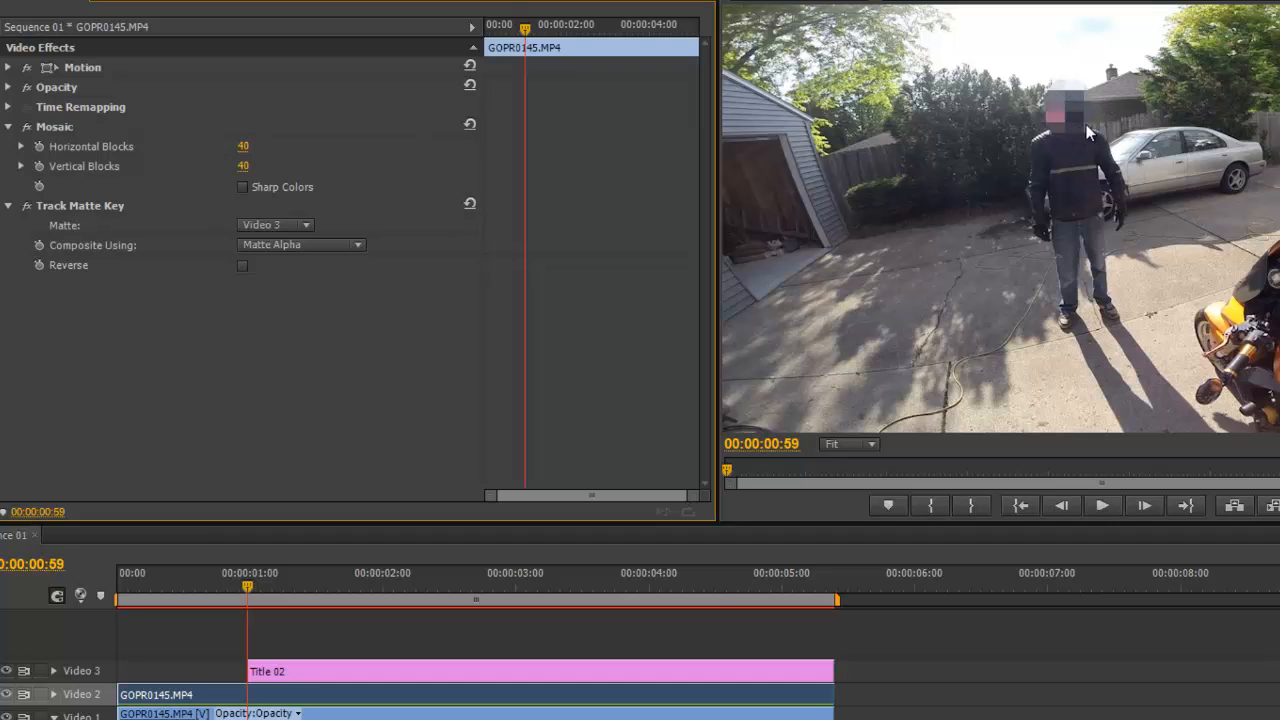
pyautogui.moveTo(584, 596)
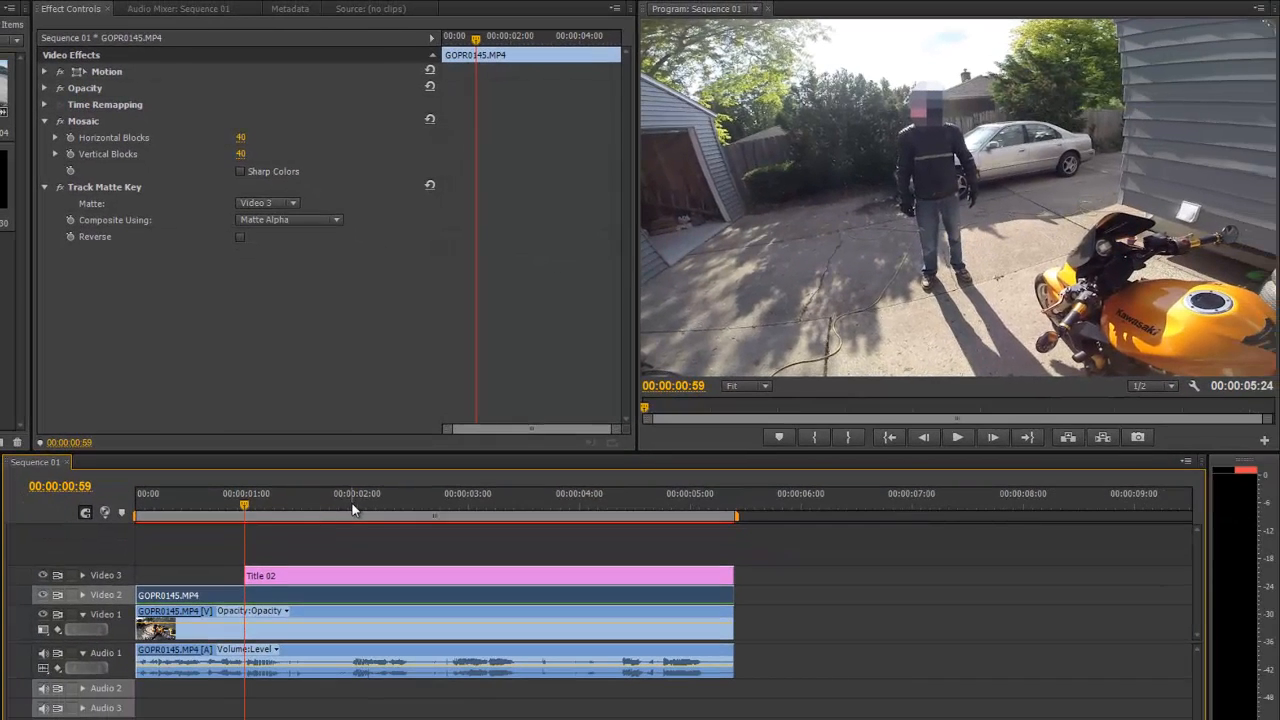
# Enable Position keyframing on Title 02 and add keyframes along the clip
pyautogui.click(350, 576)
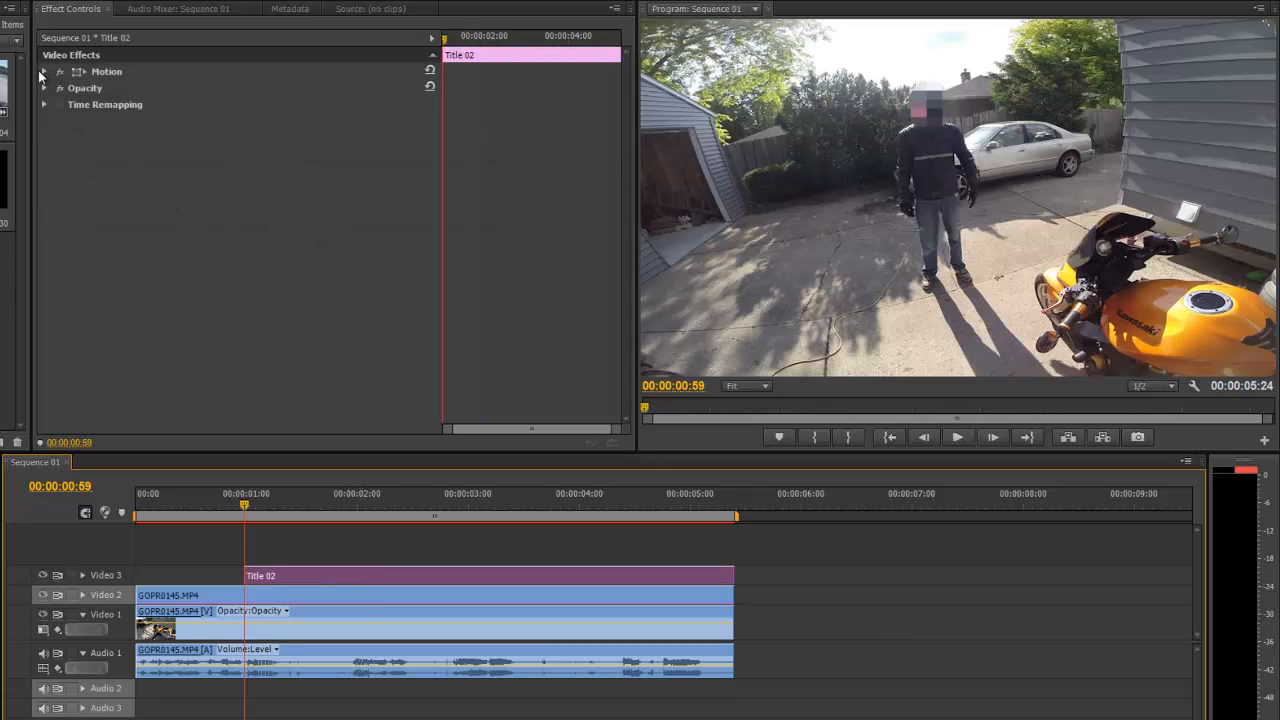
pyautogui.click(44, 72)
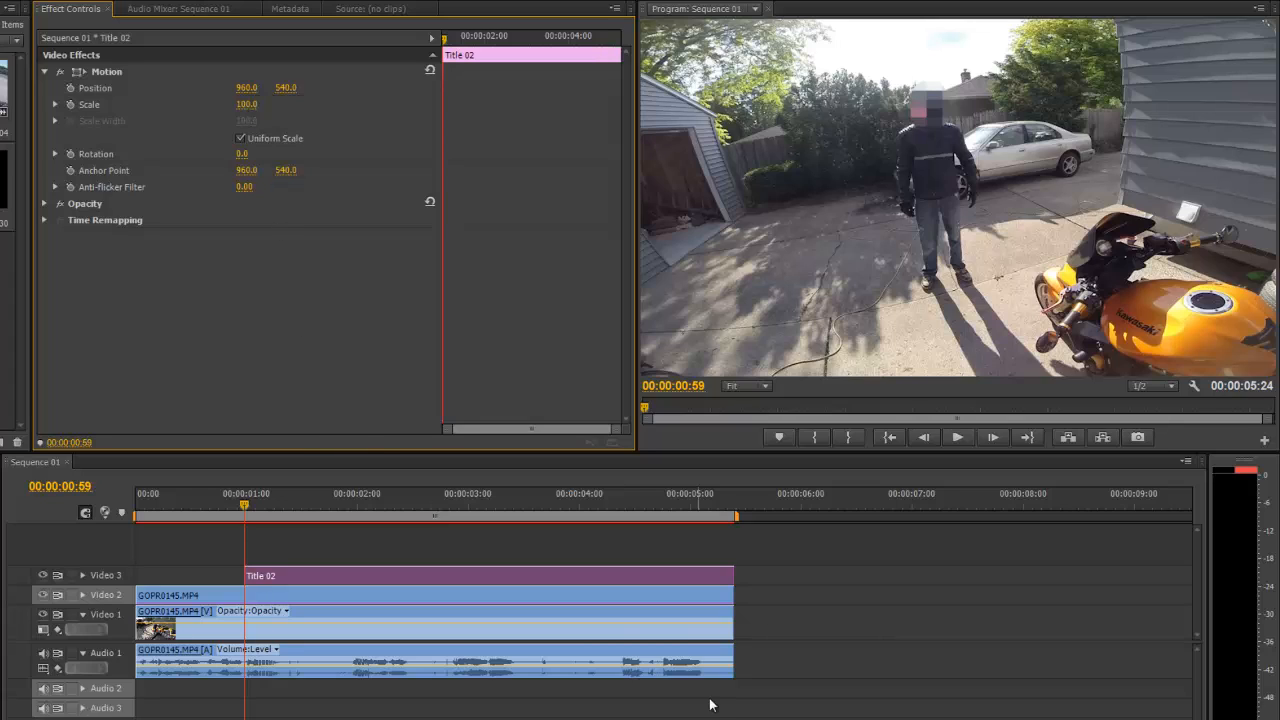
pyautogui.moveTo(324, 588)
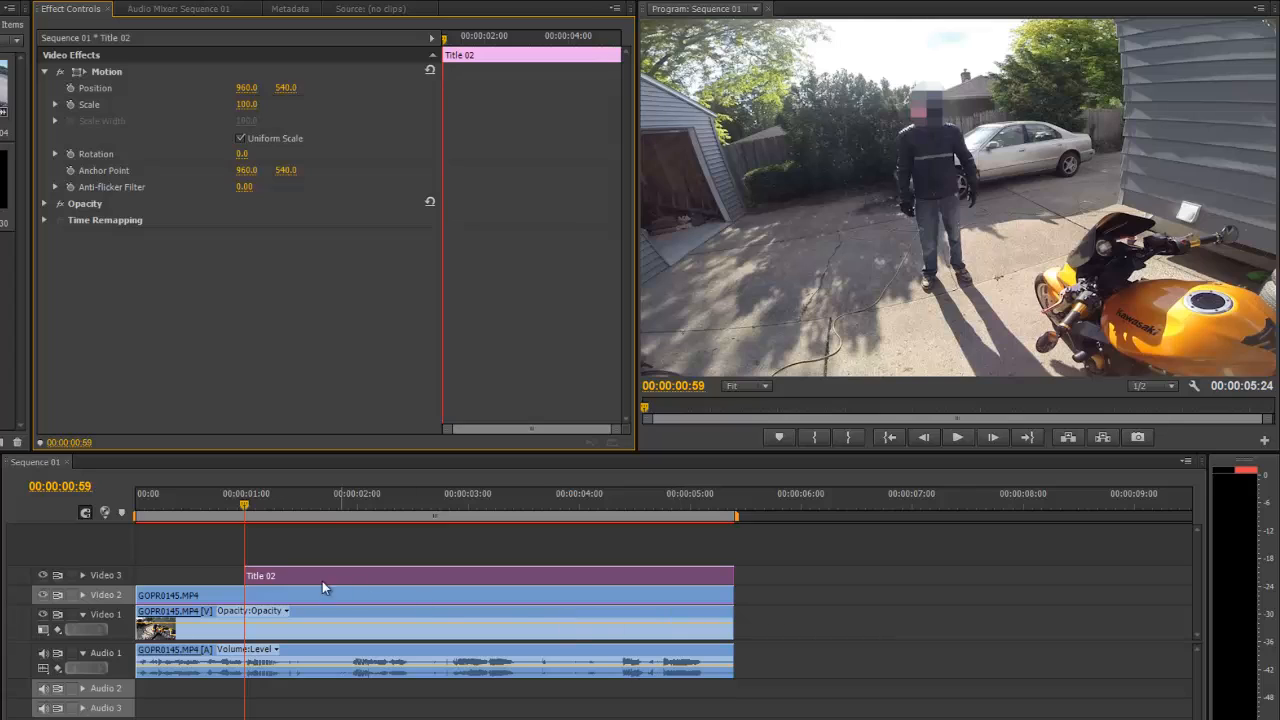
pyautogui.moveTo(268, 464)
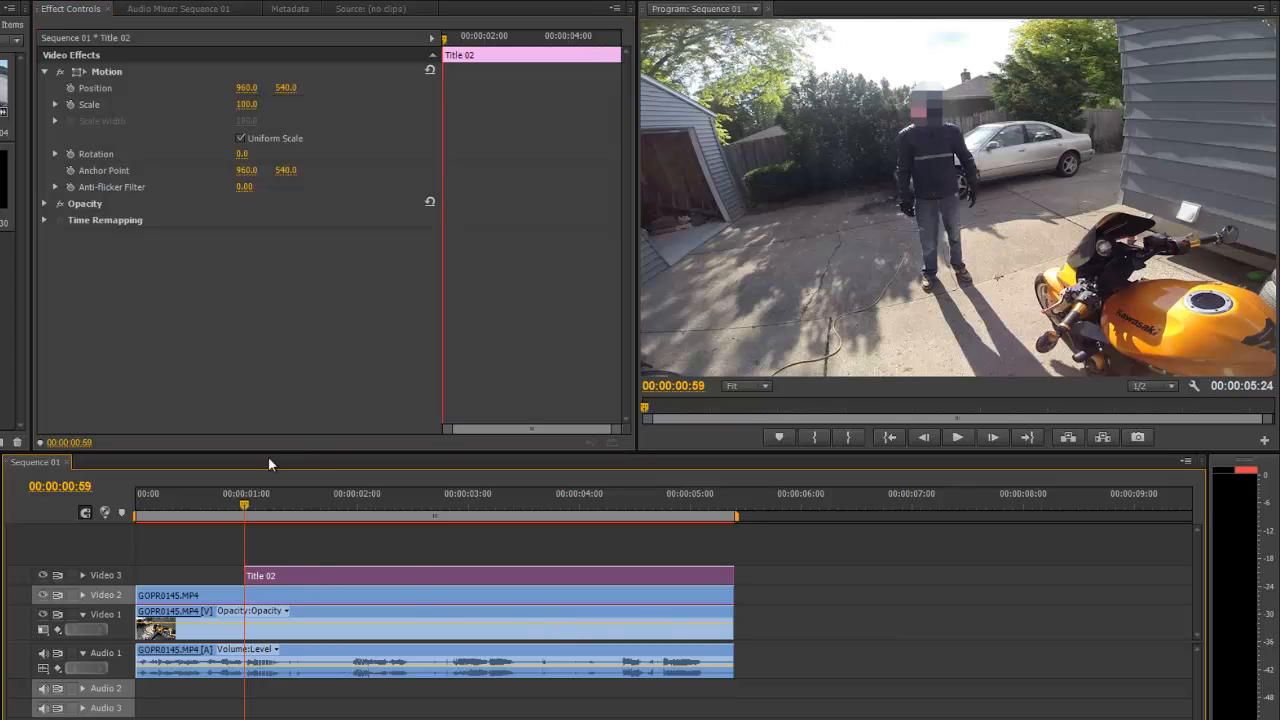
pyautogui.moveTo(196, 556)
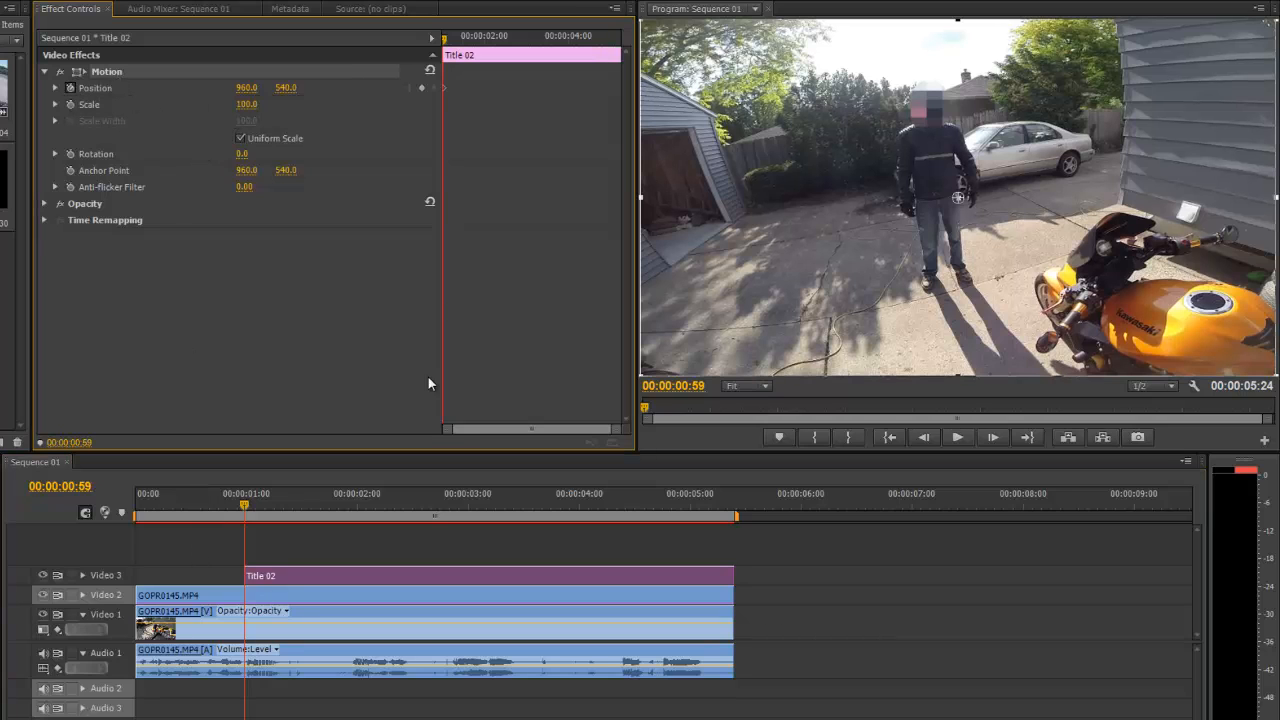
pyautogui.click(956, 436)
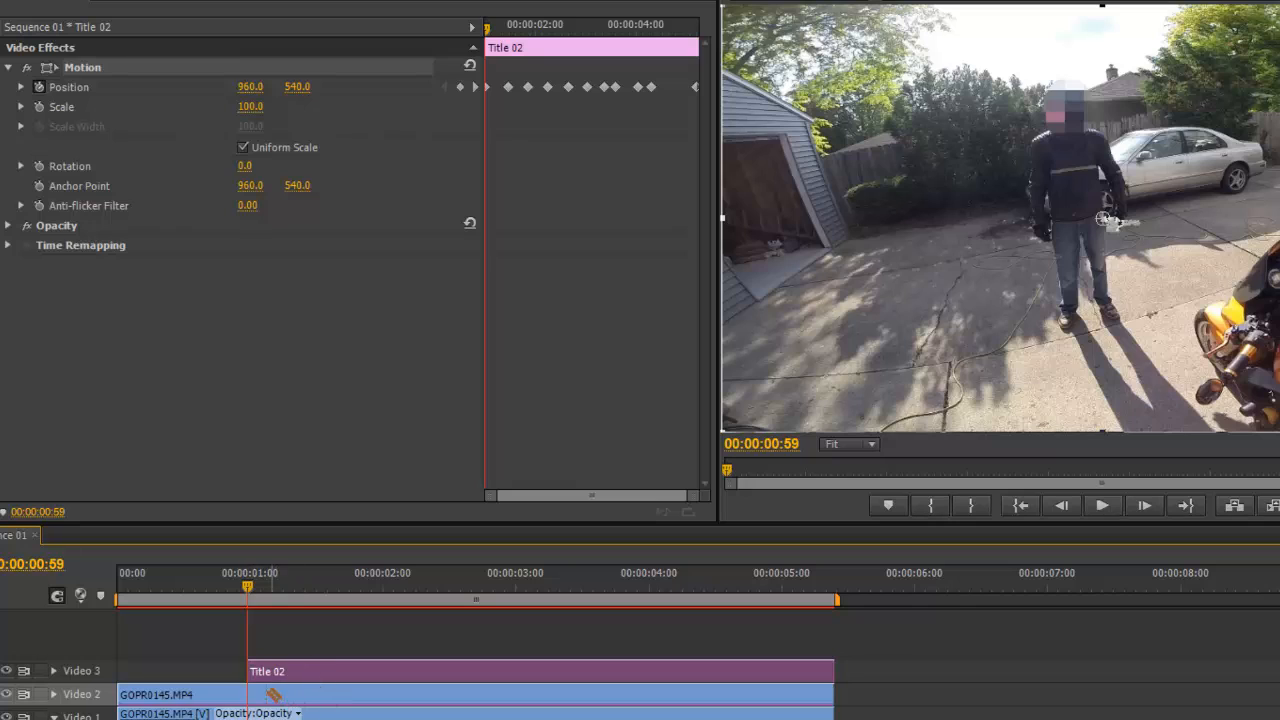
pyautogui.click(220, 700)
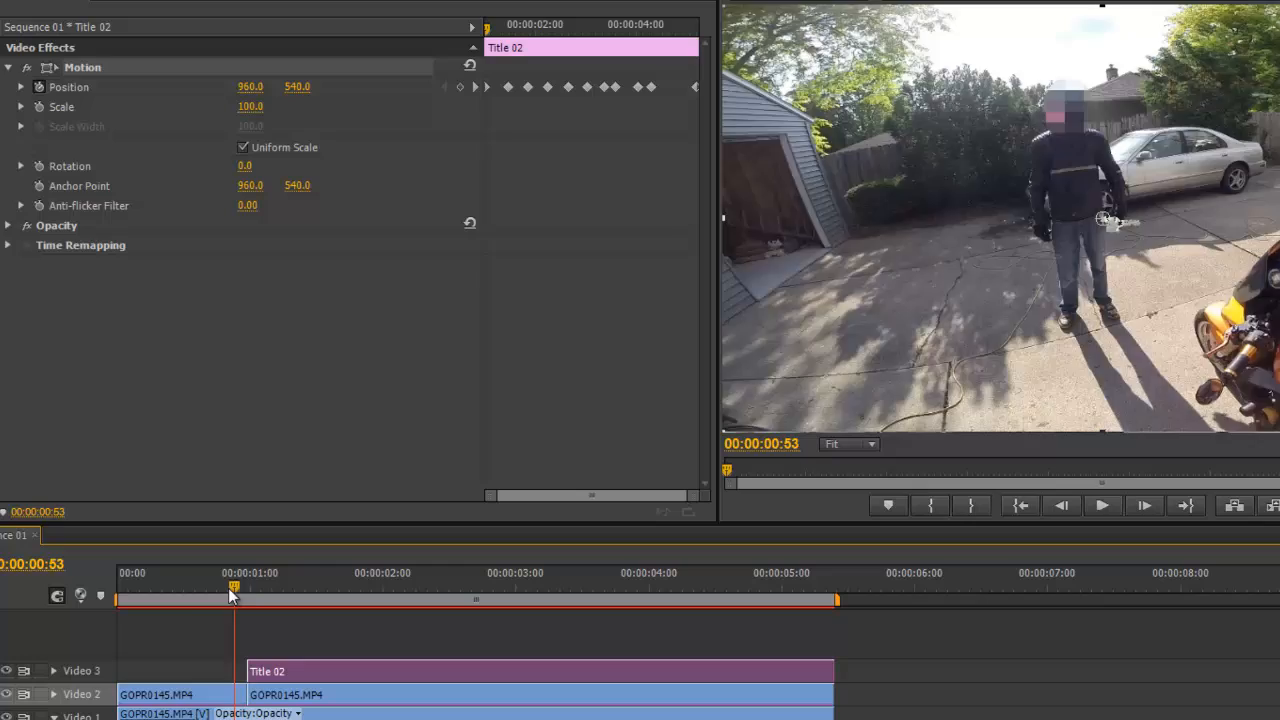
pyautogui.moveTo(232, 596); pyautogui.dragTo(204, 608)
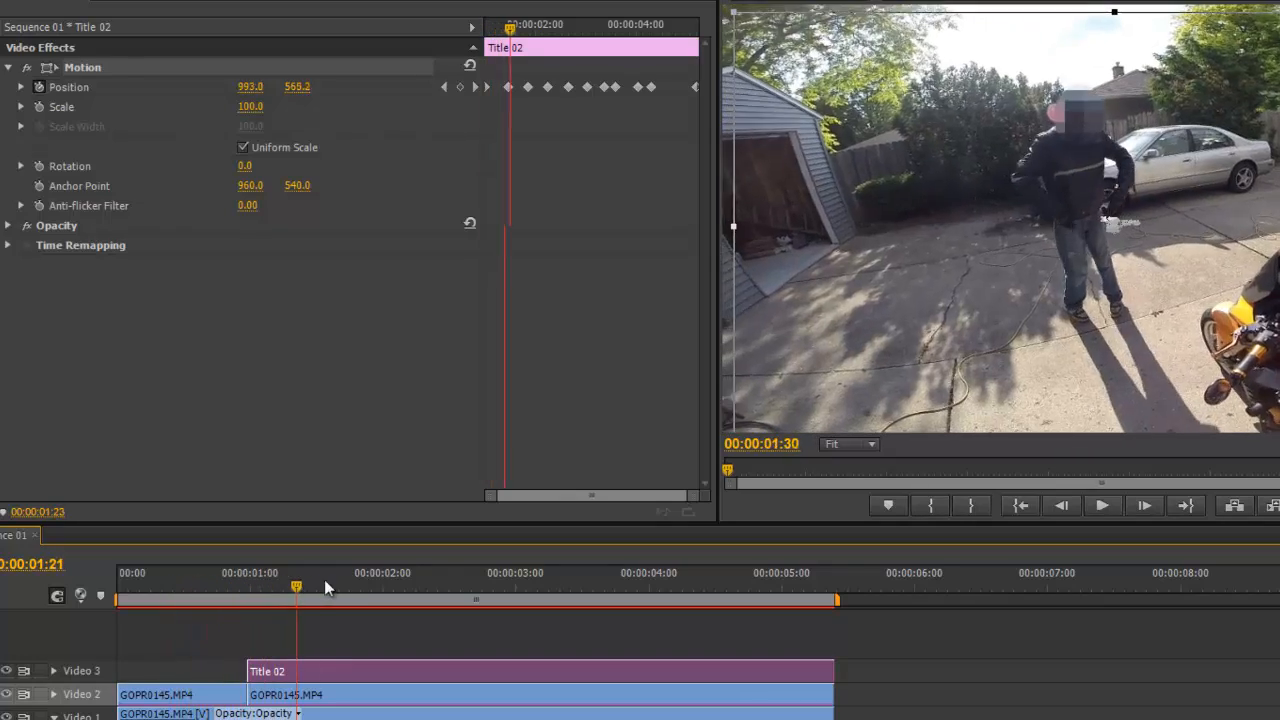
pyautogui.moveTo(296, 586); pyautogui.dragTo(224, 600)
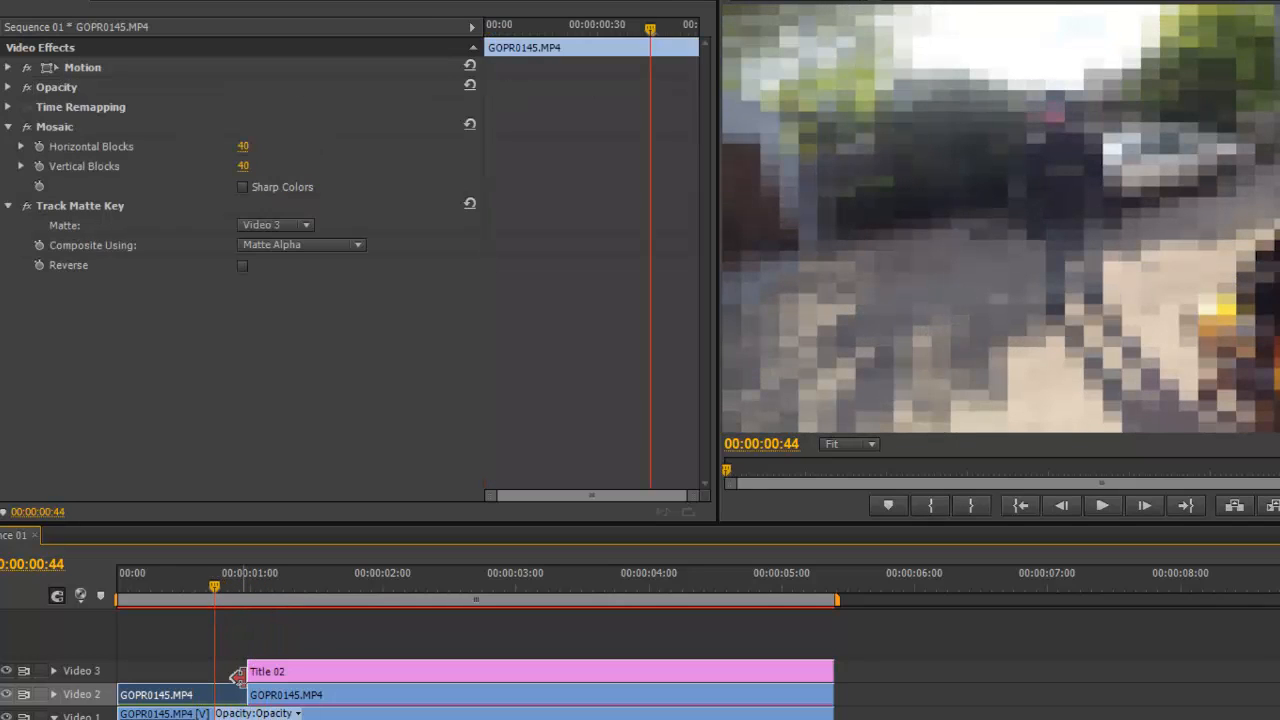
pyautogui.click(228, 584)
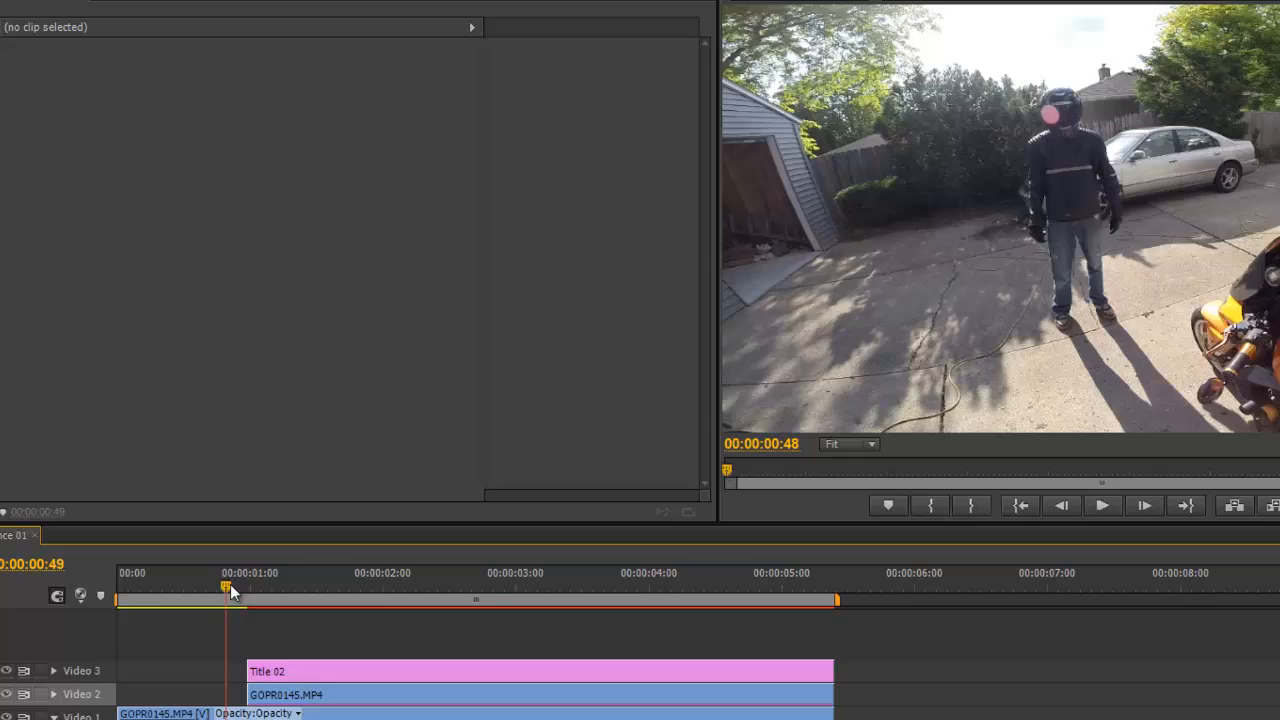
pyautogui.moveTo(224, 584); pyautogui.dragTo(264, 584)
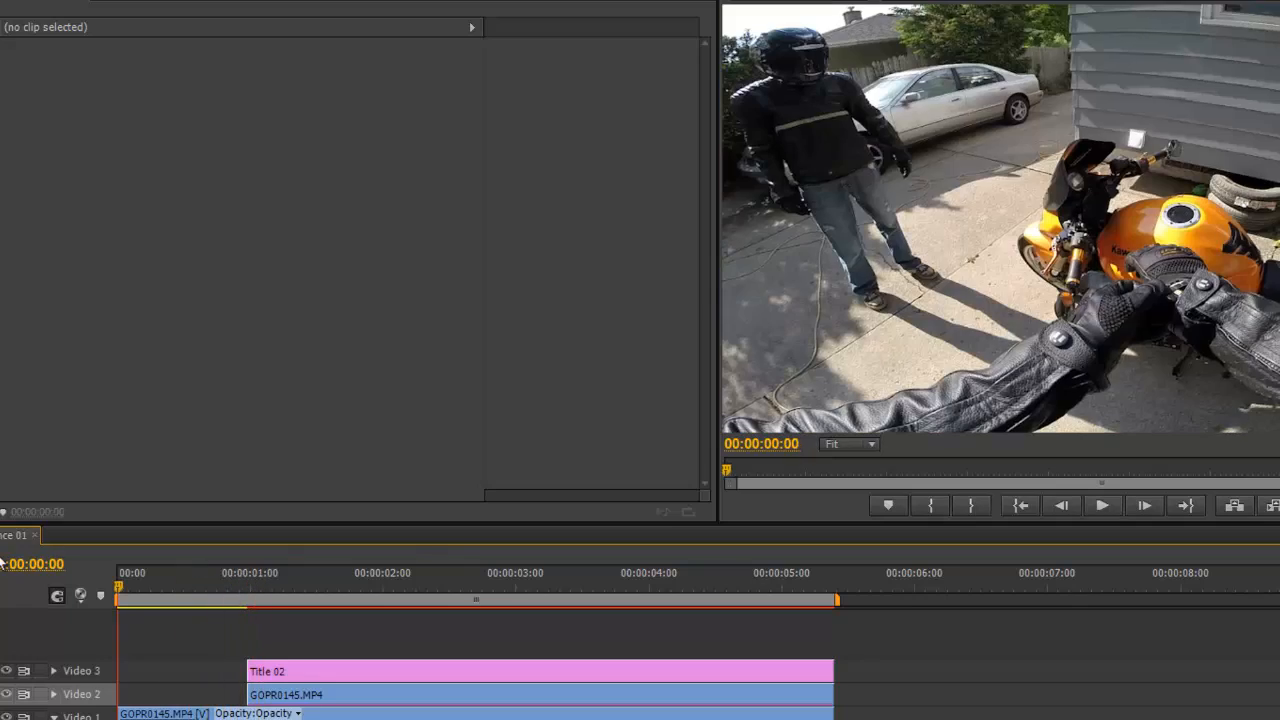
pyautogui.click(1102, 504)
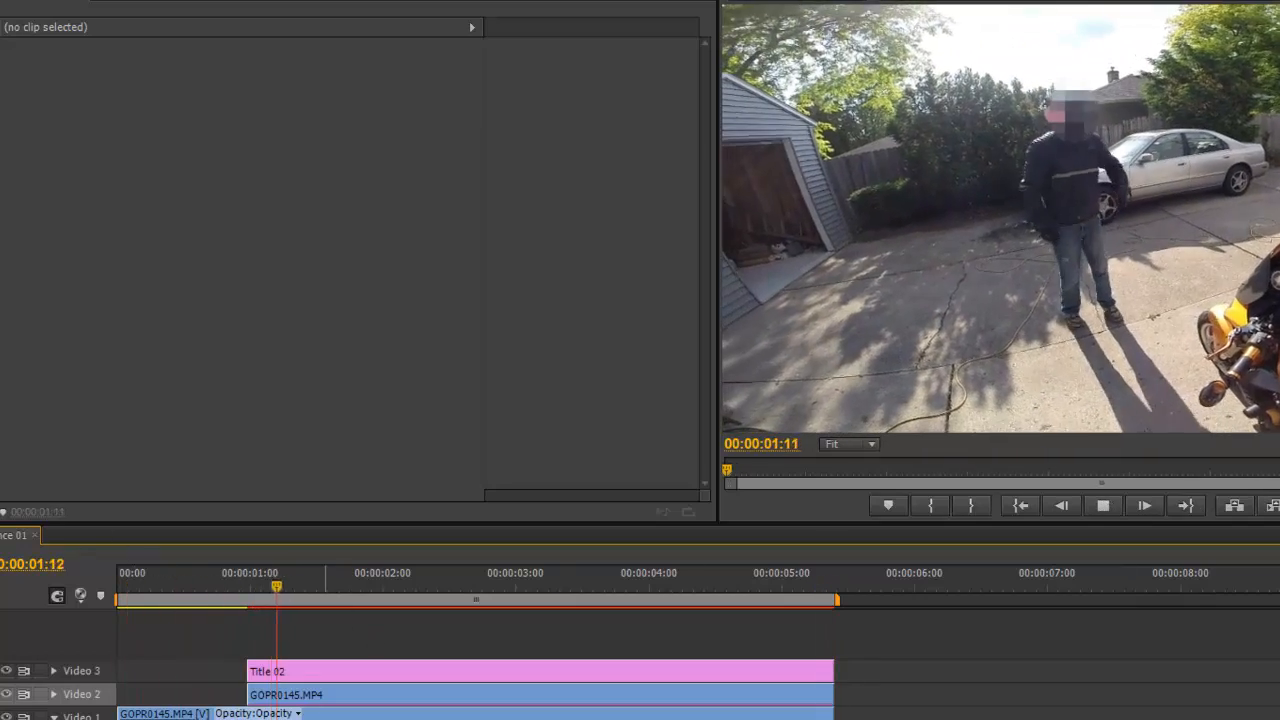
pyautogui.click(1102, 504)
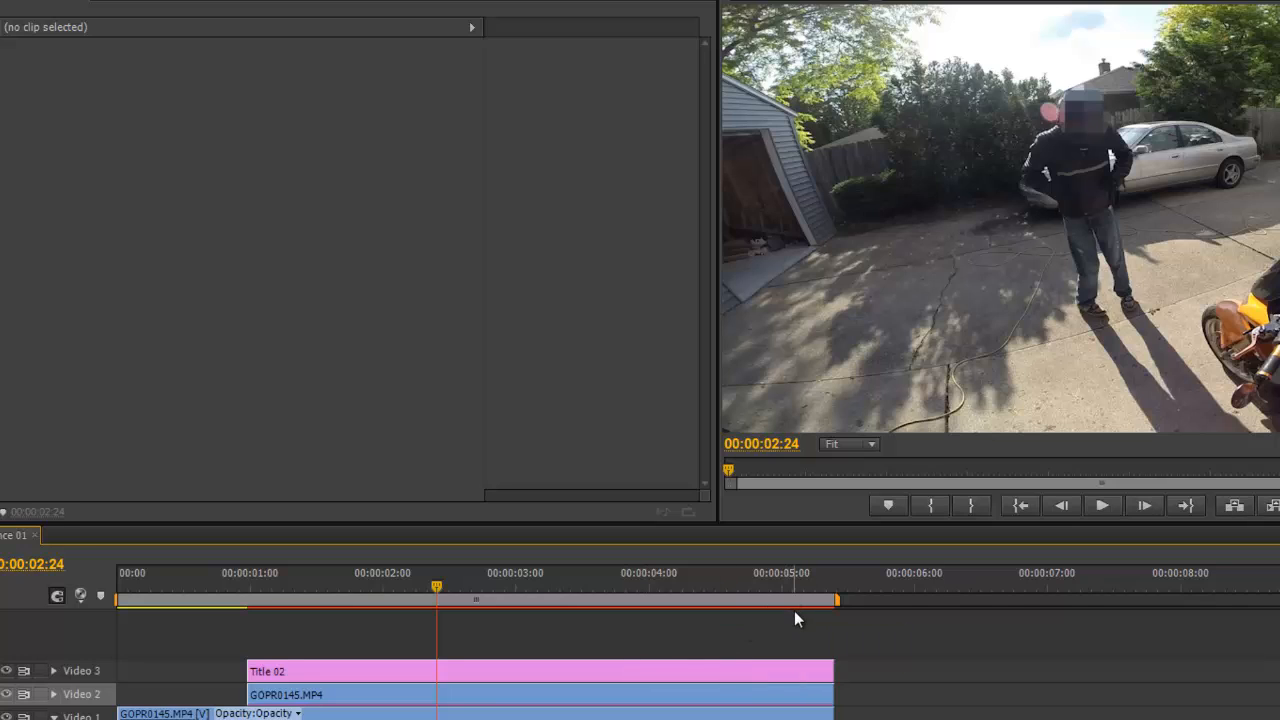
pyautogui.moveTo(810, 498)
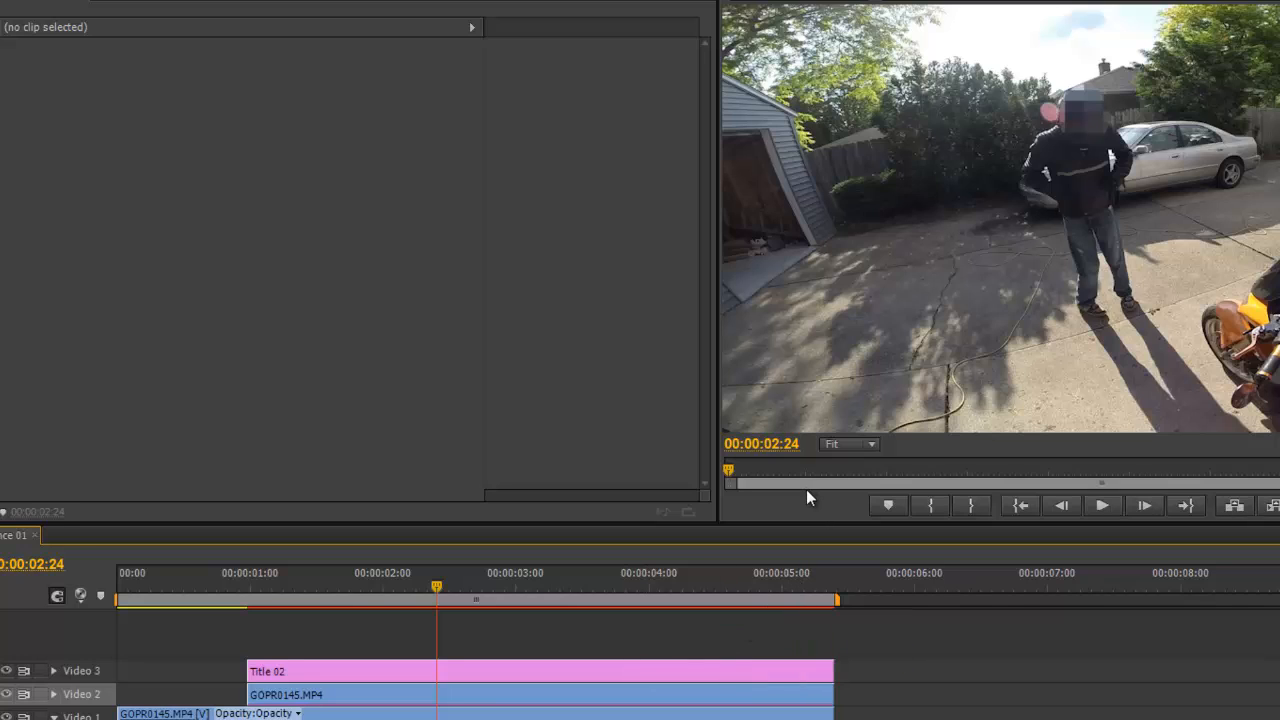